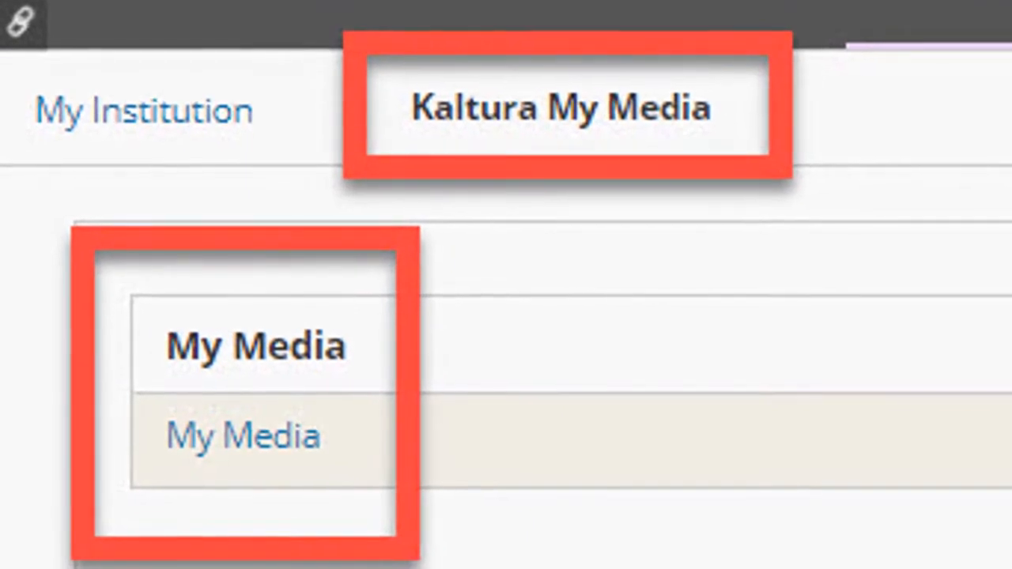
Enter the tktraining7 course and show its Course Content page of chapter folders.
click(244, 437)
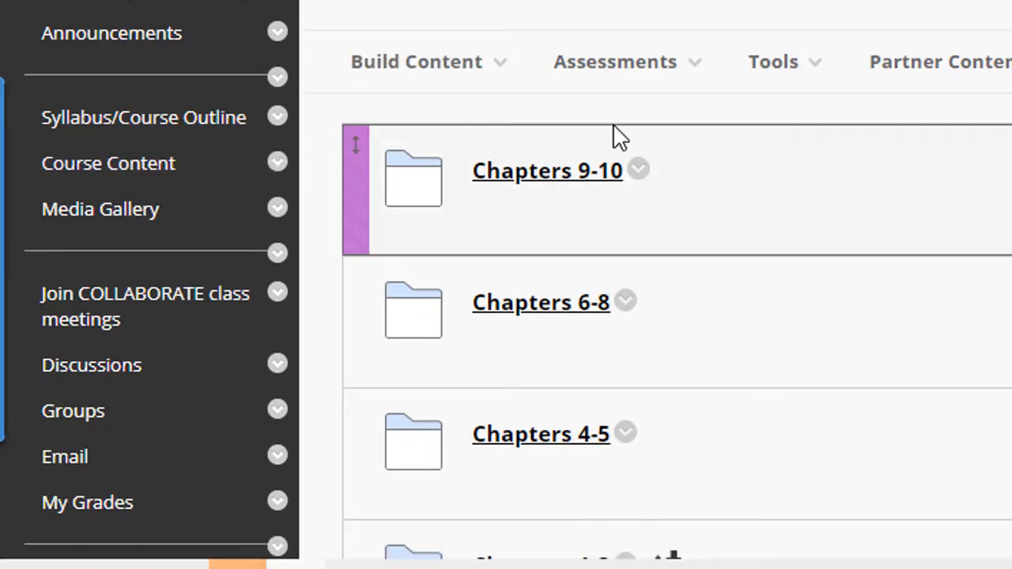
Begin a new File item in Chapters 1-3 using a file from this computer.
scroll(down, 3)
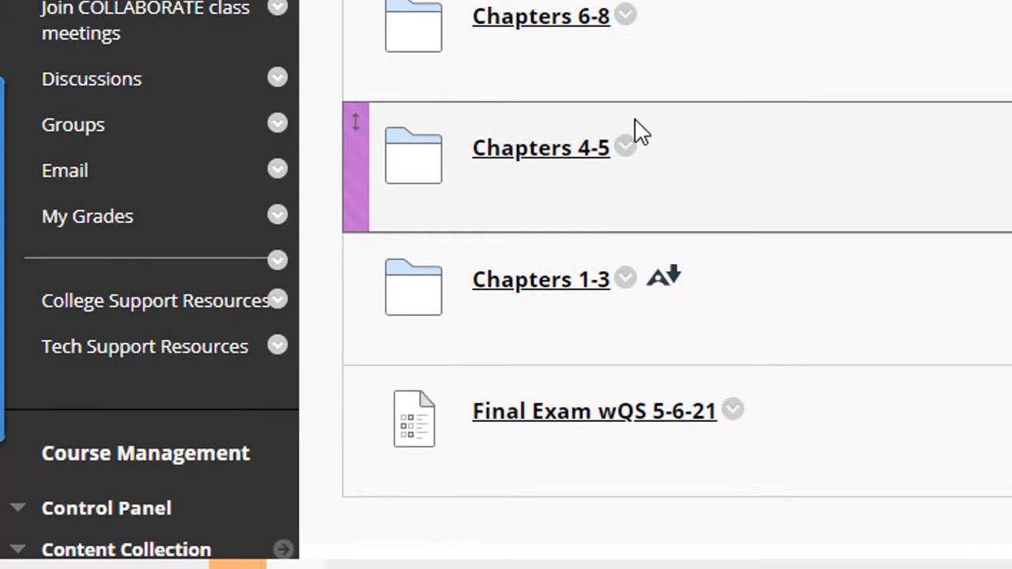
mouse_move(573, 292)
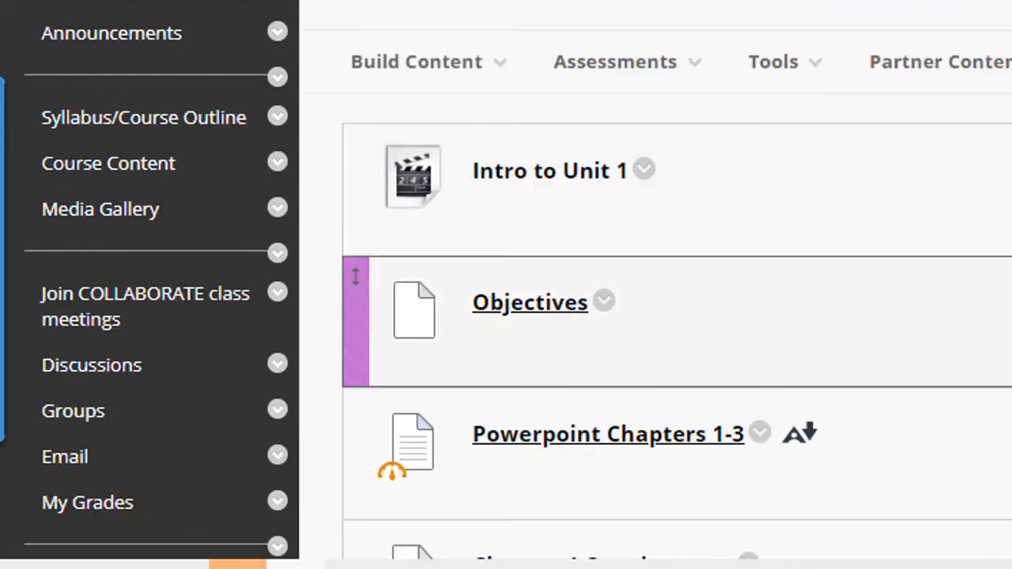
click(416, 62)
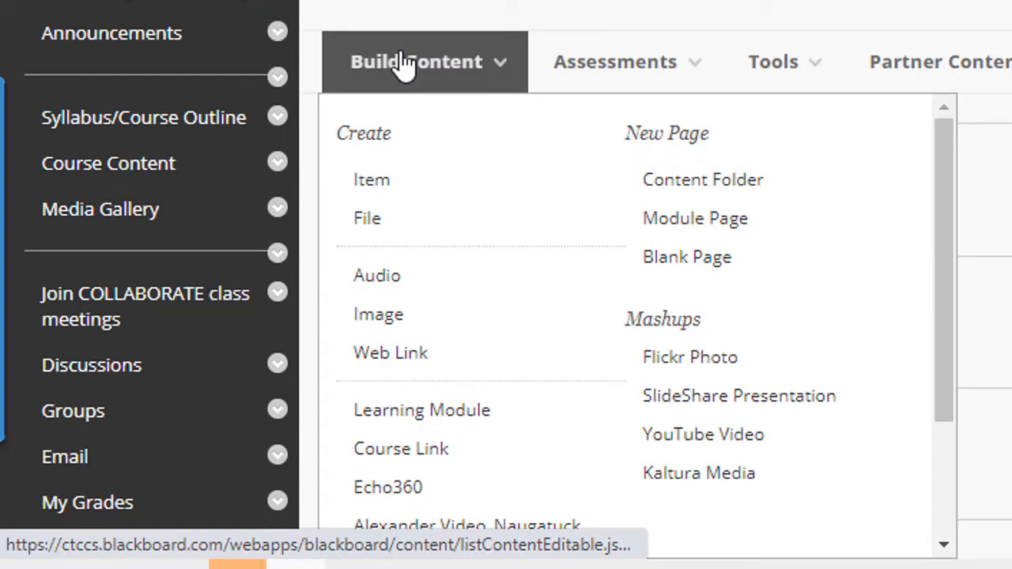
click(367, 219)
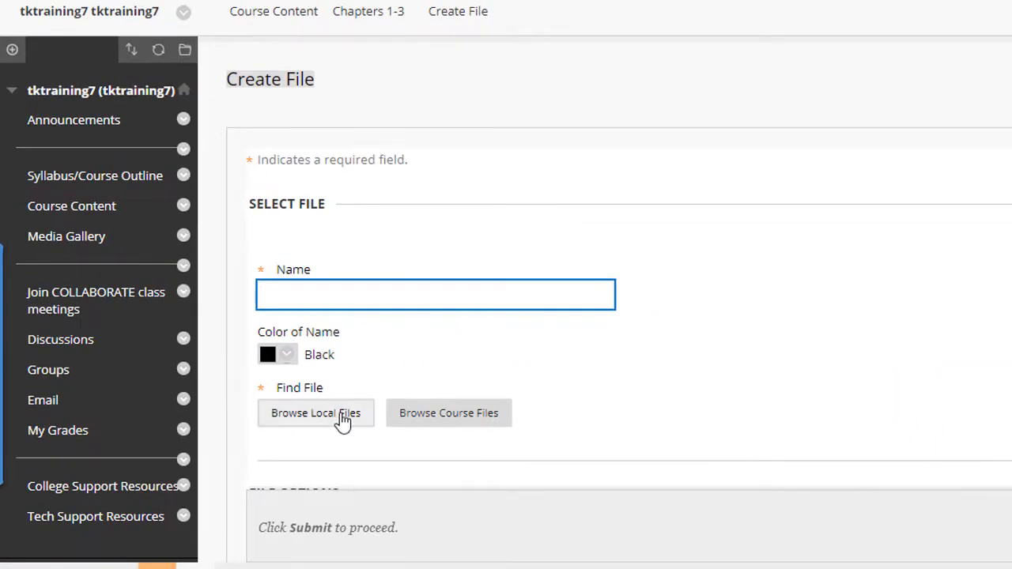
click(317, 413)
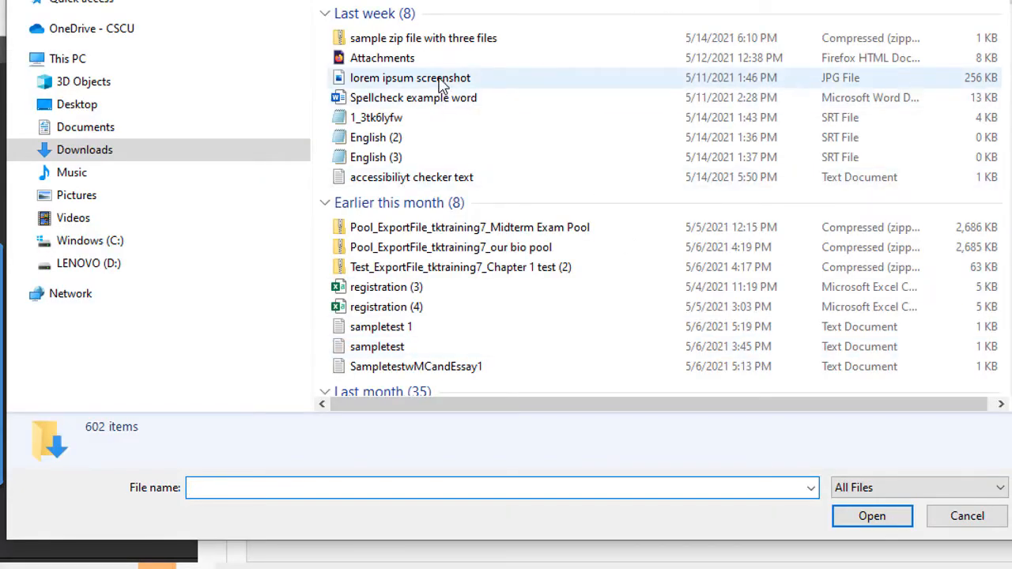
Attach the lorem ipsum screenshot image, name it 'Lorem ipsum screenshot' and submit.
click(410, 77)
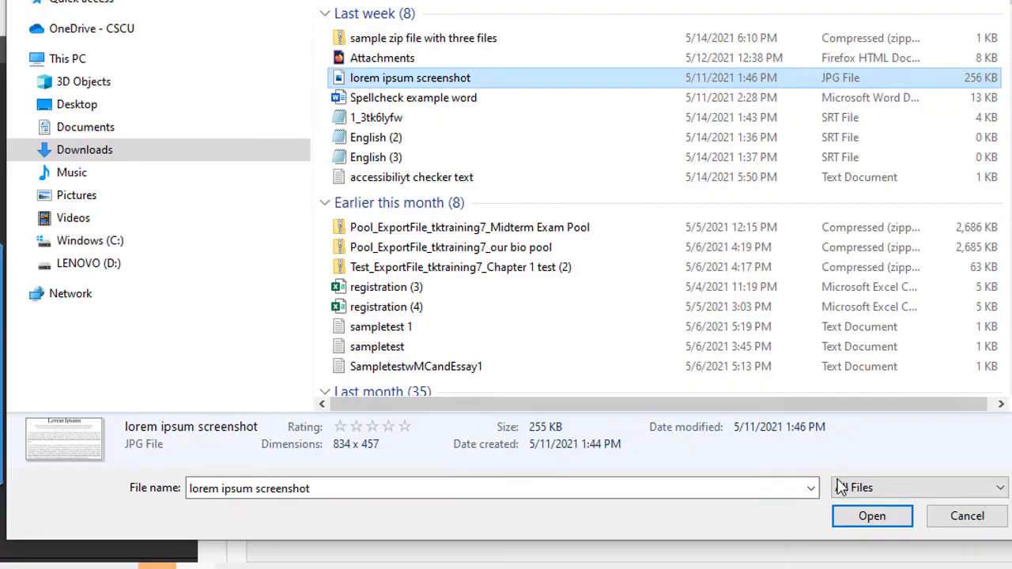
click(873, 515)
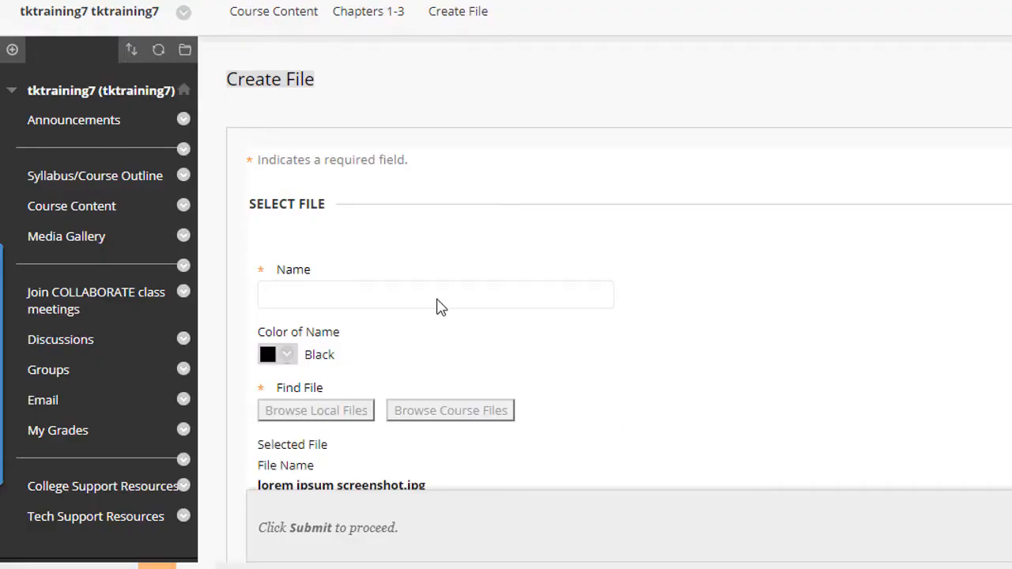
text(Lorem ipsum screenshot)
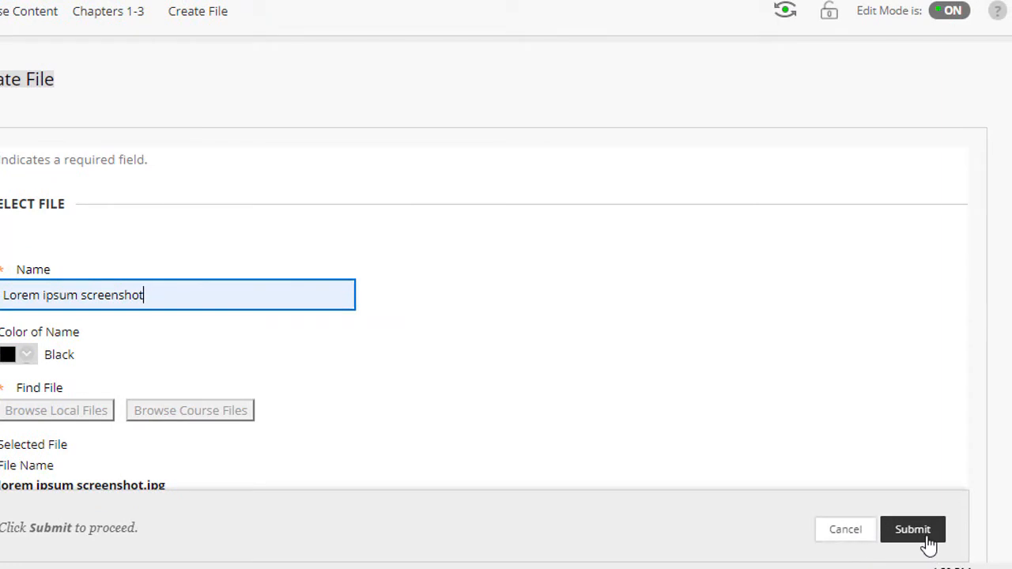
click(913, 528)
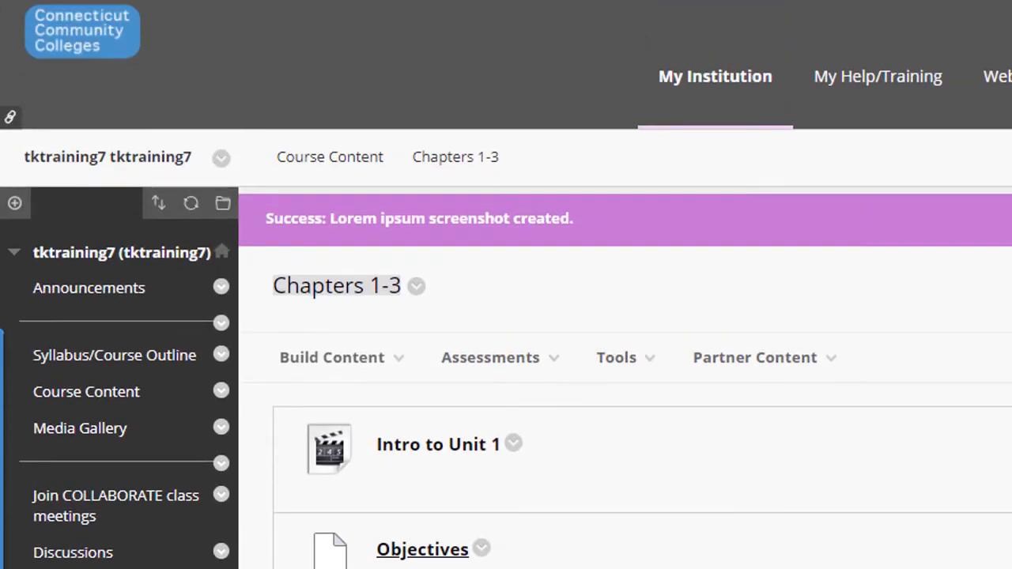
Go to the tktraining7 folder under Content Collection in Course Management.
scroll(down, 3)
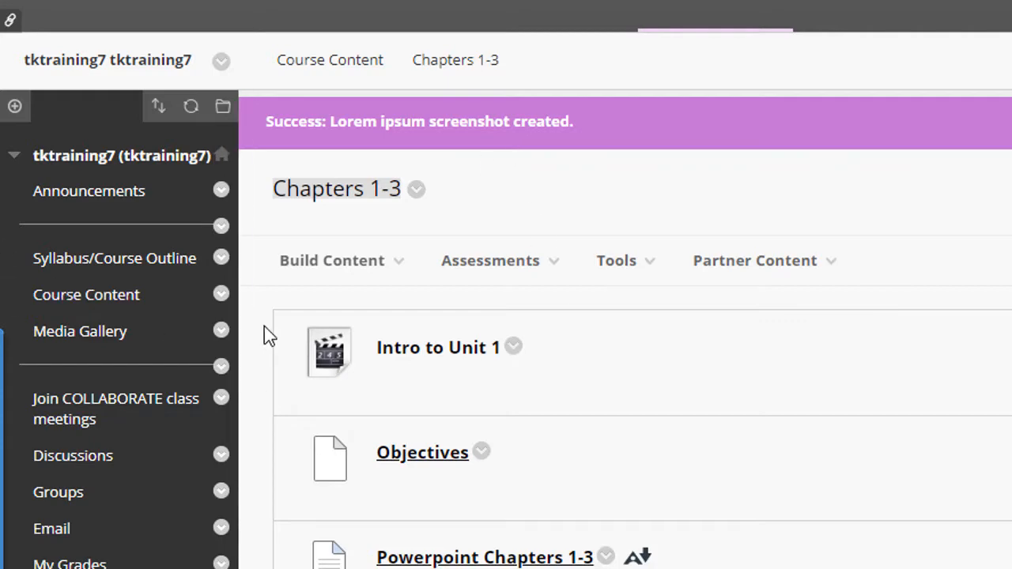
scroll(down, 3)
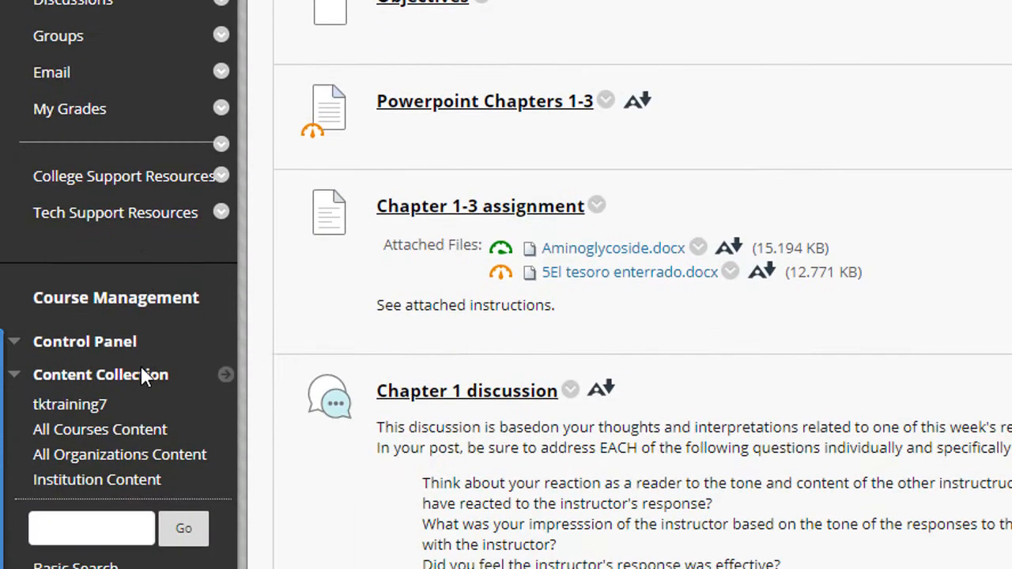
mouse_move(119, 342)
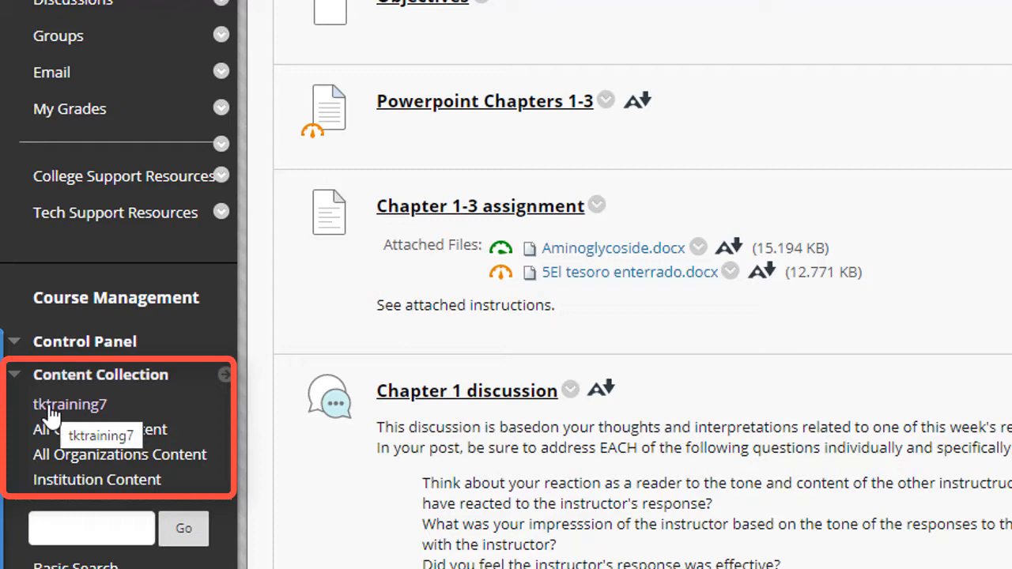
mouse_move(85, 414)
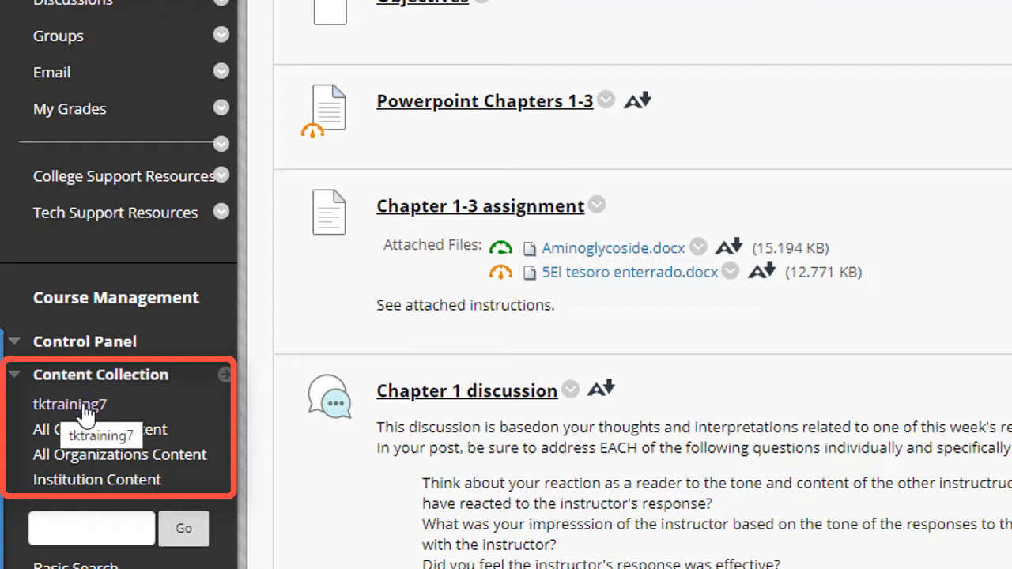
click(69, 405)
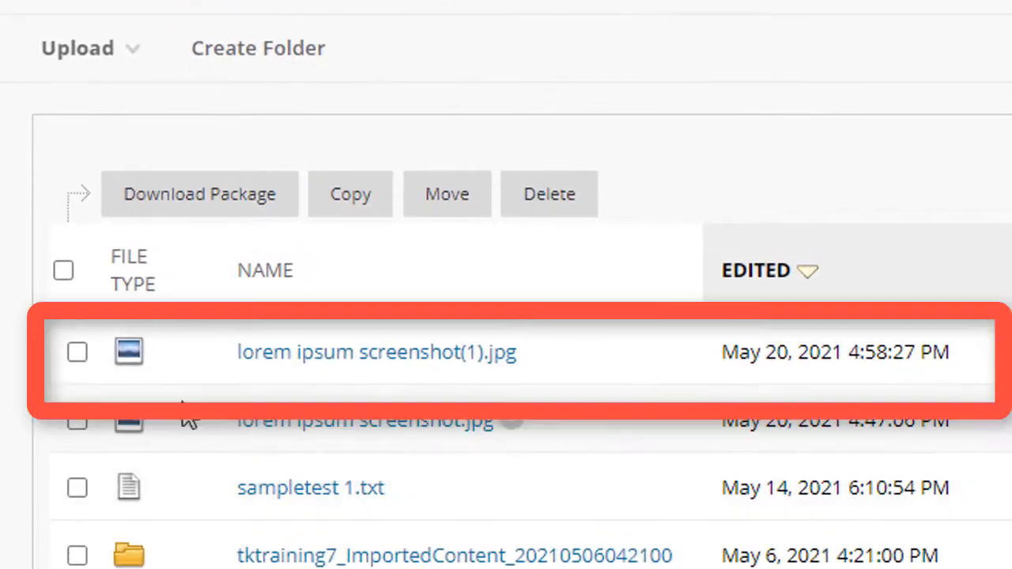
mouse_move(316, 372)
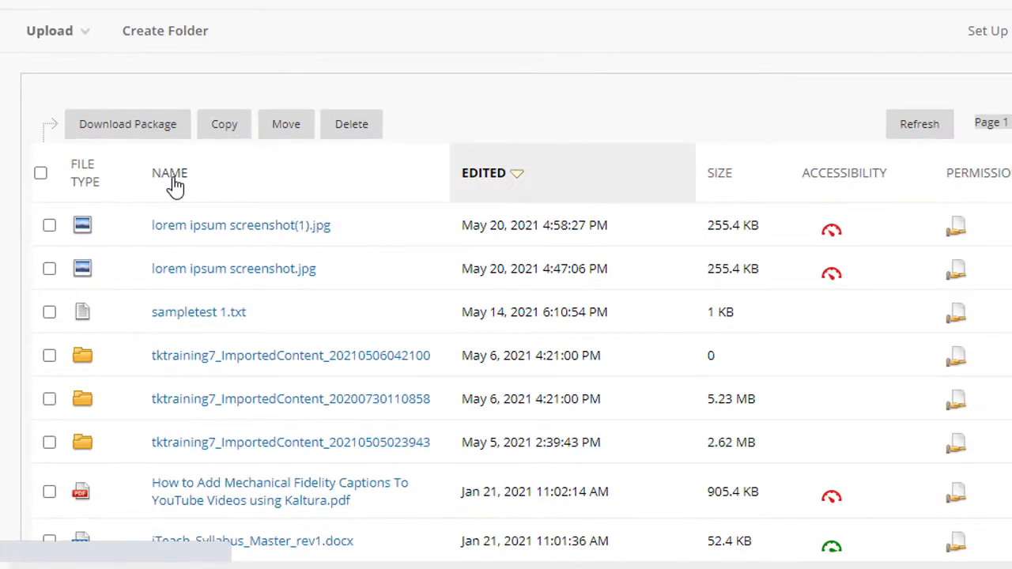
Re-sort the collection list by edit date to show the newest screenshot copies first.
click(169, 172)
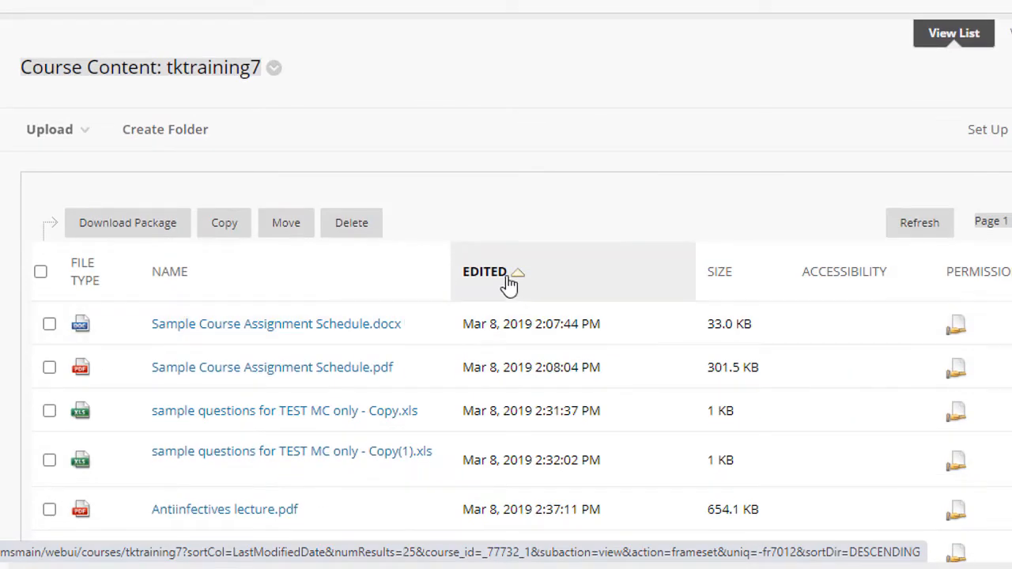
click(484, 272)
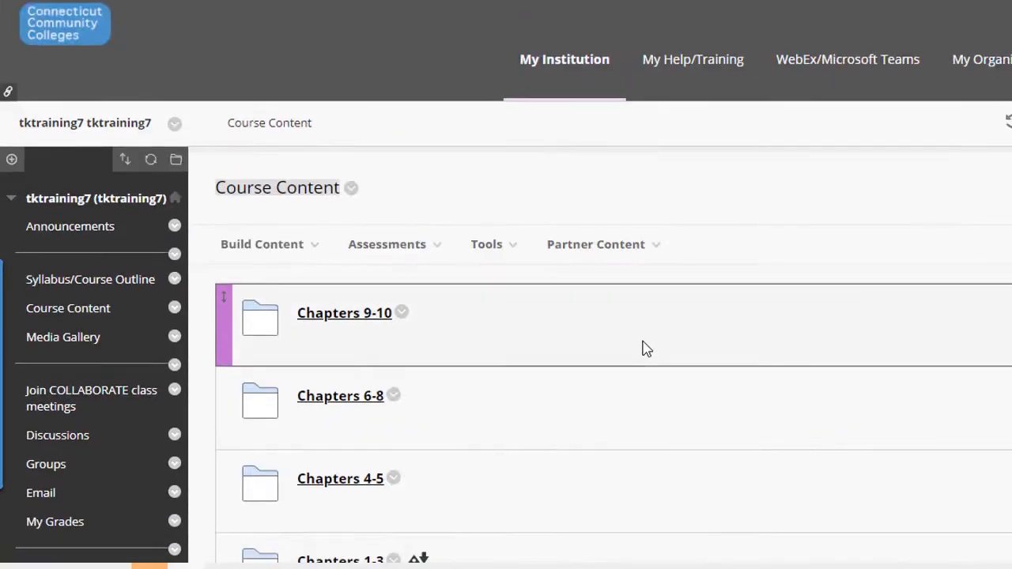
Delete the Lorem ipsum screenshot item from Chapters 1-3 and confirm the prompt.
scroll(down, 3)
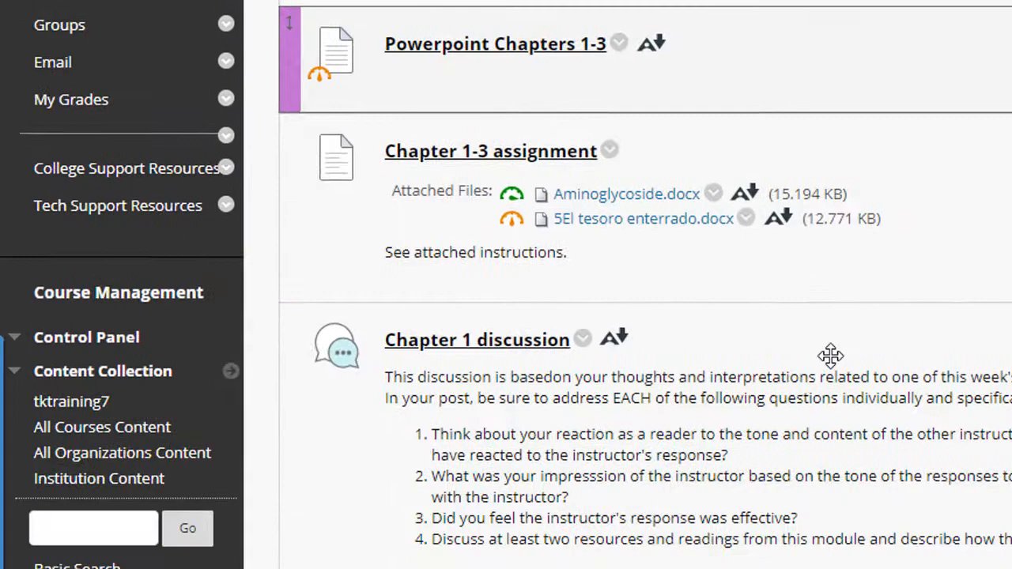
scroll(down, 3)
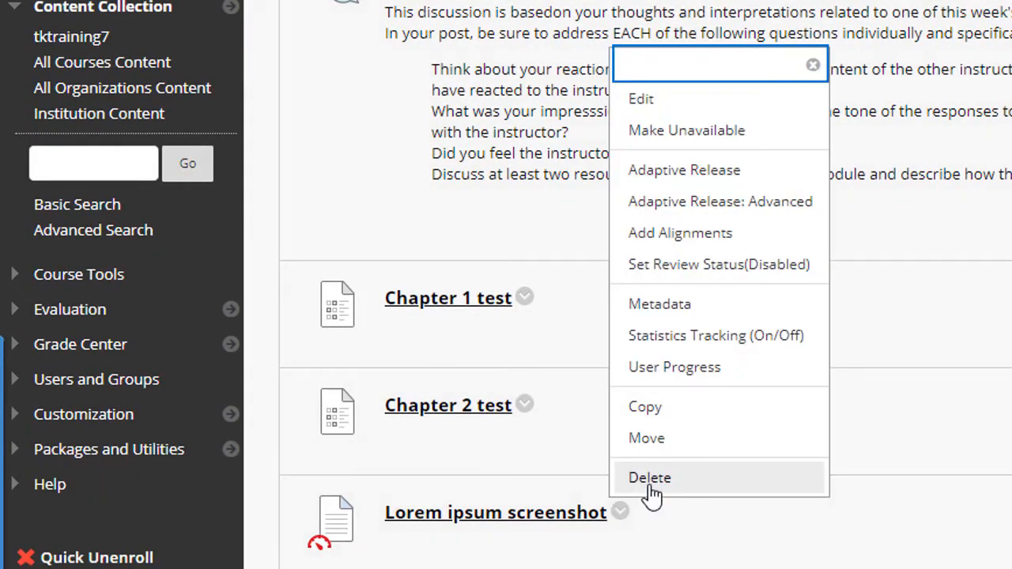
click(648, 478)
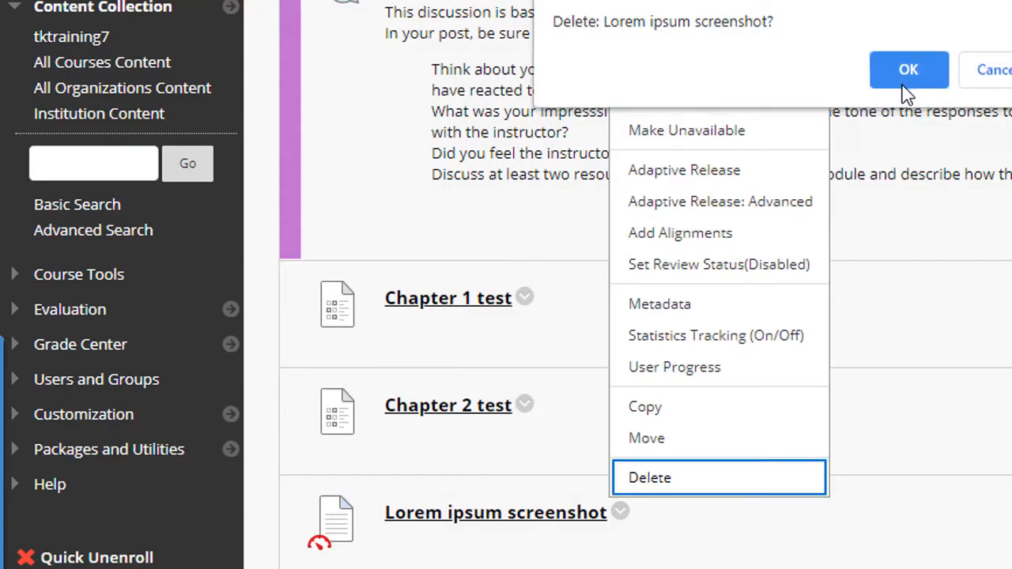
click(908, 69)
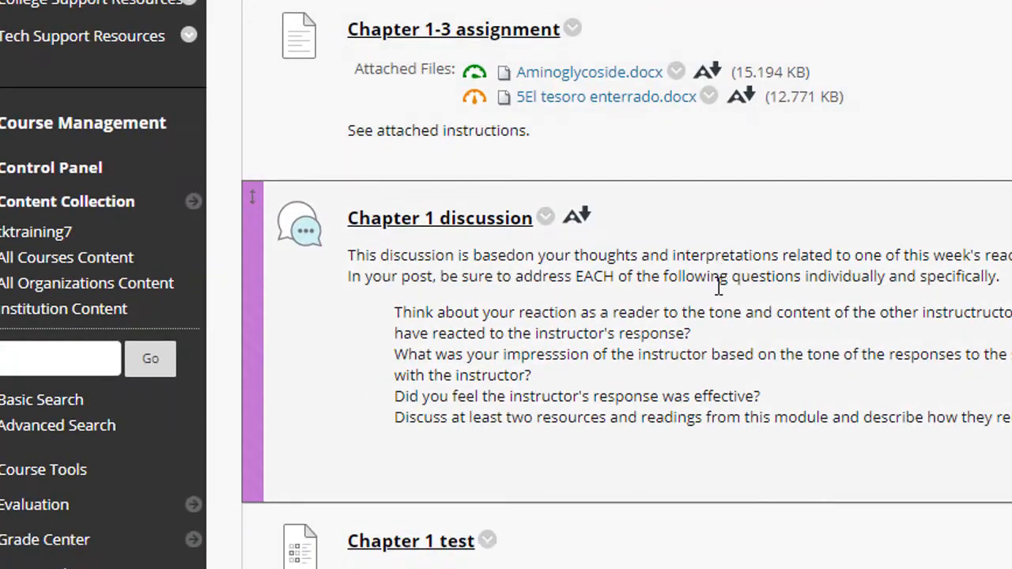
scroll(down, 3)
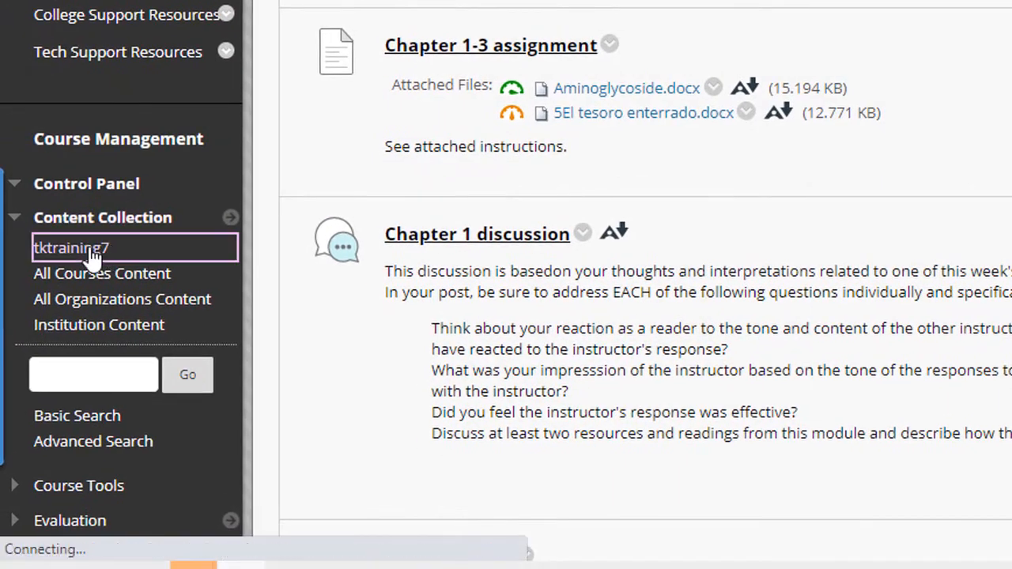
Select lorem ipsum screenshot(1).jpg and lorem ipsum screenshot.jpg in the course collection and delete them.
click(71, 247)
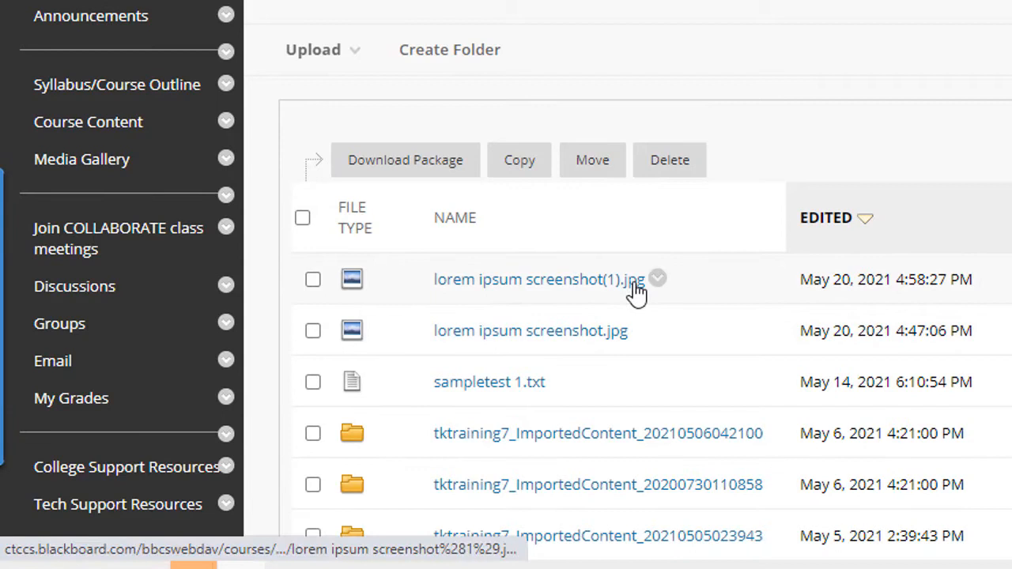
mouse_move(571, 288)
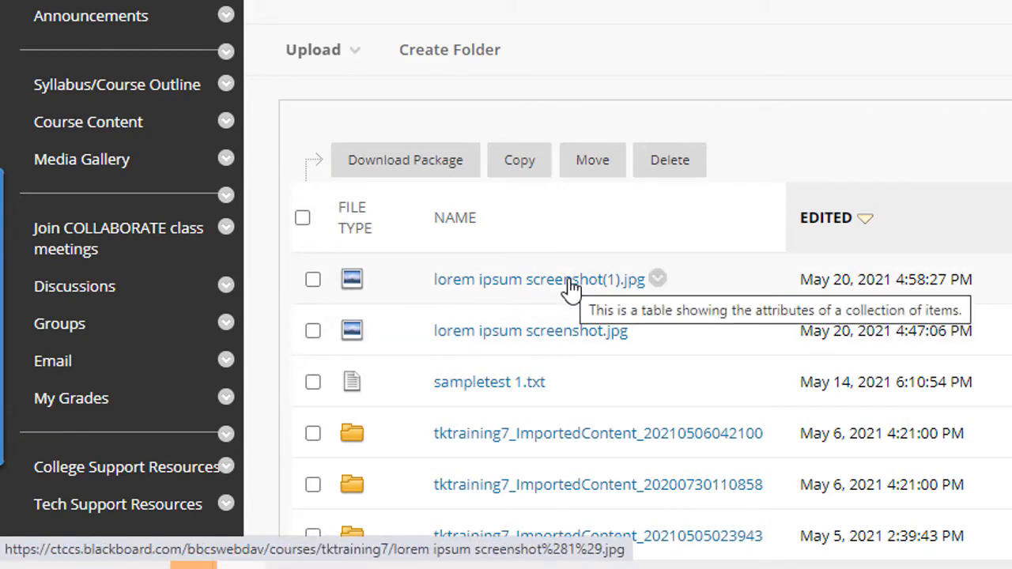
mouse_move(313, 281)
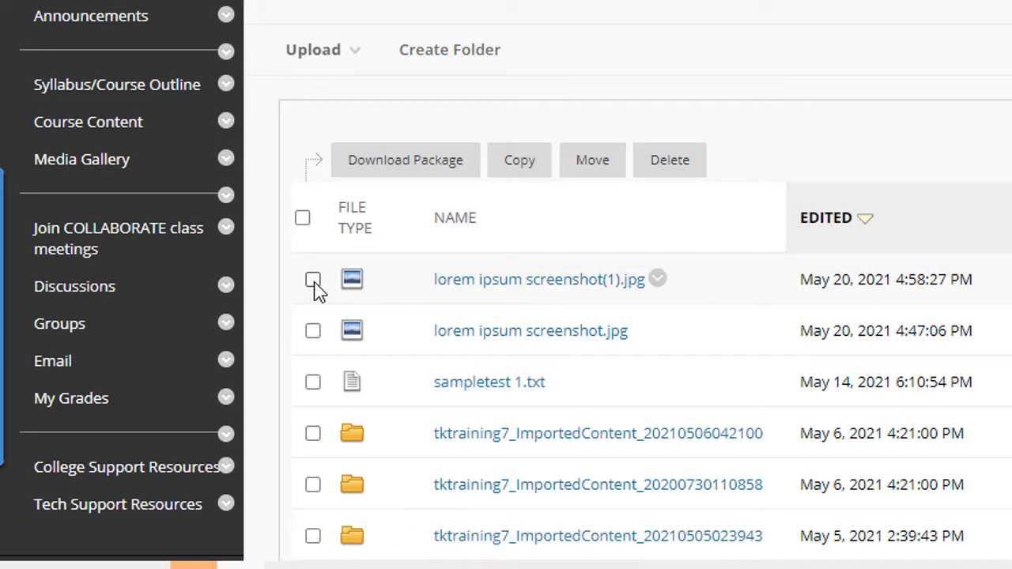
click(658, 278)
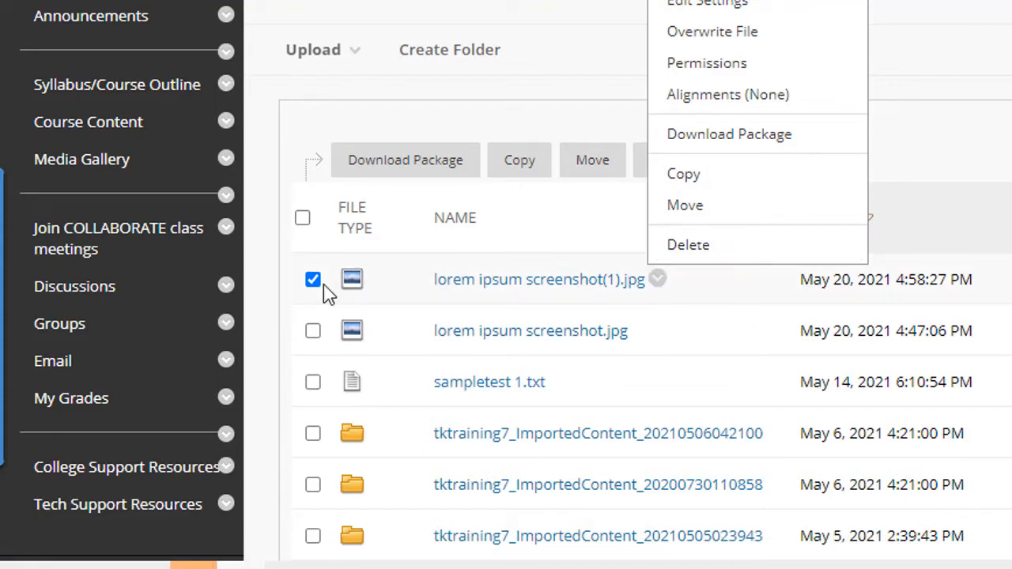
click(314, 330)
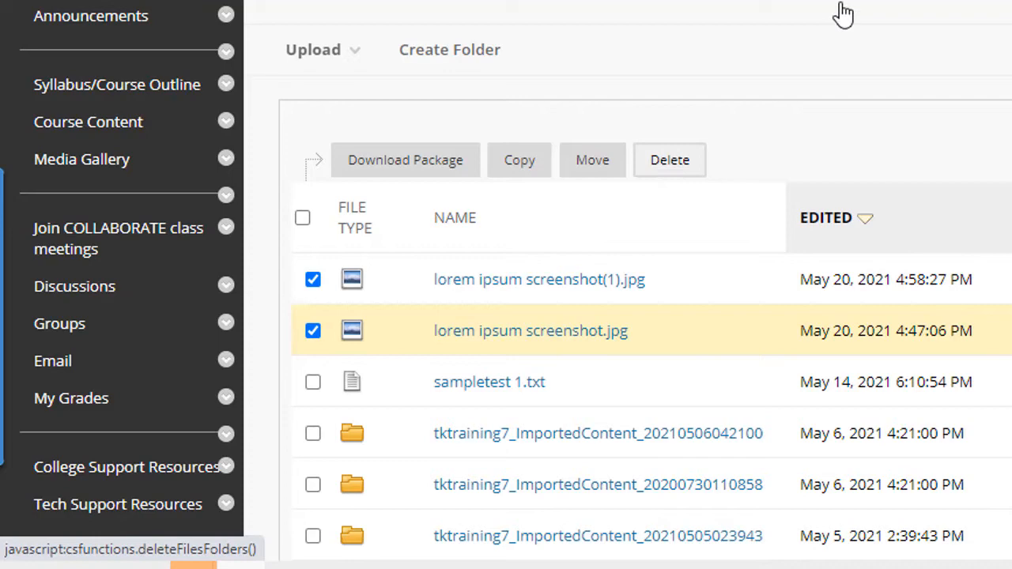
click(669, 158)
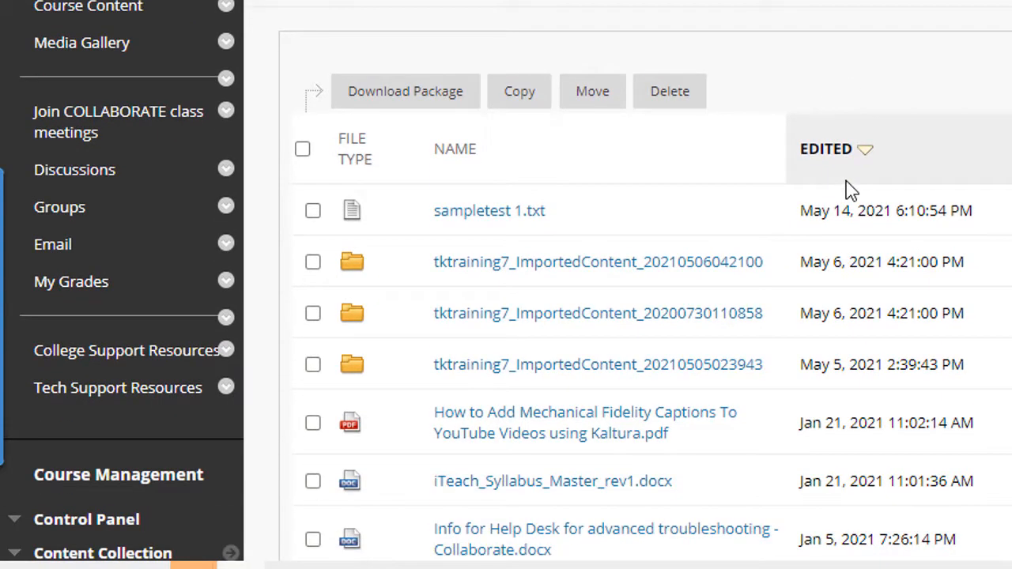
scroll(up, 3)
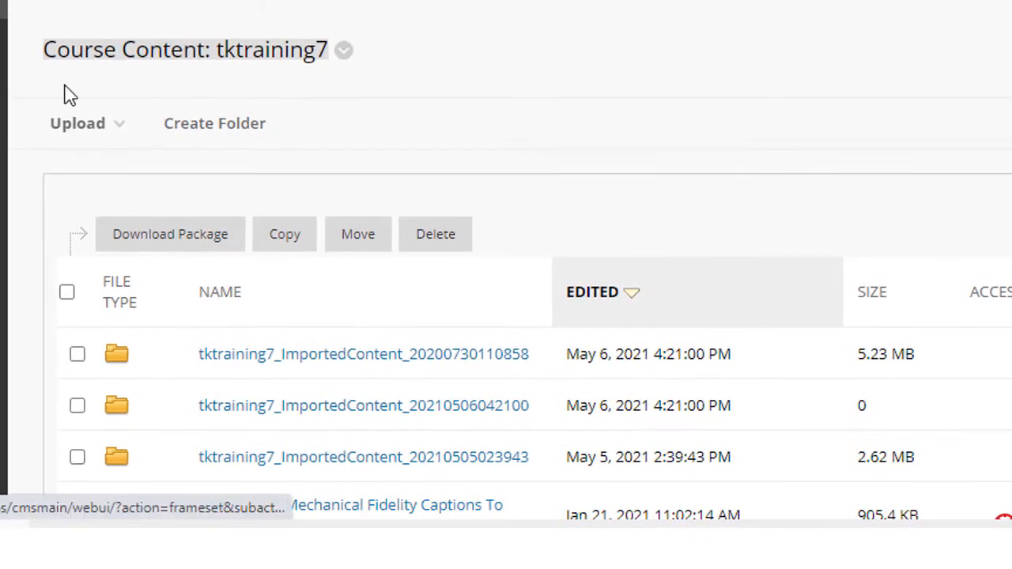
Attach sampletest 1, sampletest and SampletestwMCandEssay1 from Downloads to an Upload Files form.
click(77, 124)
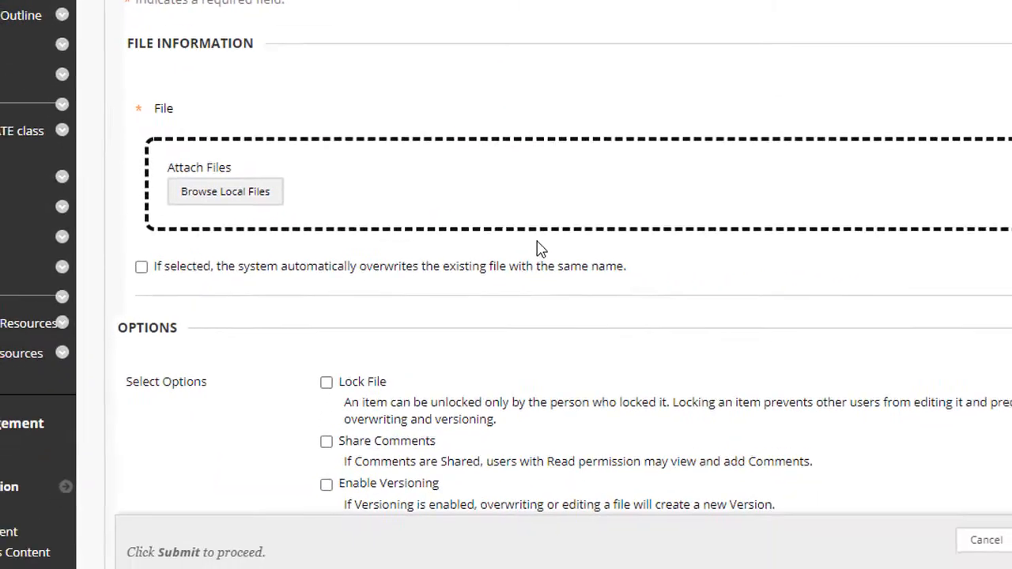
click(224, 191)
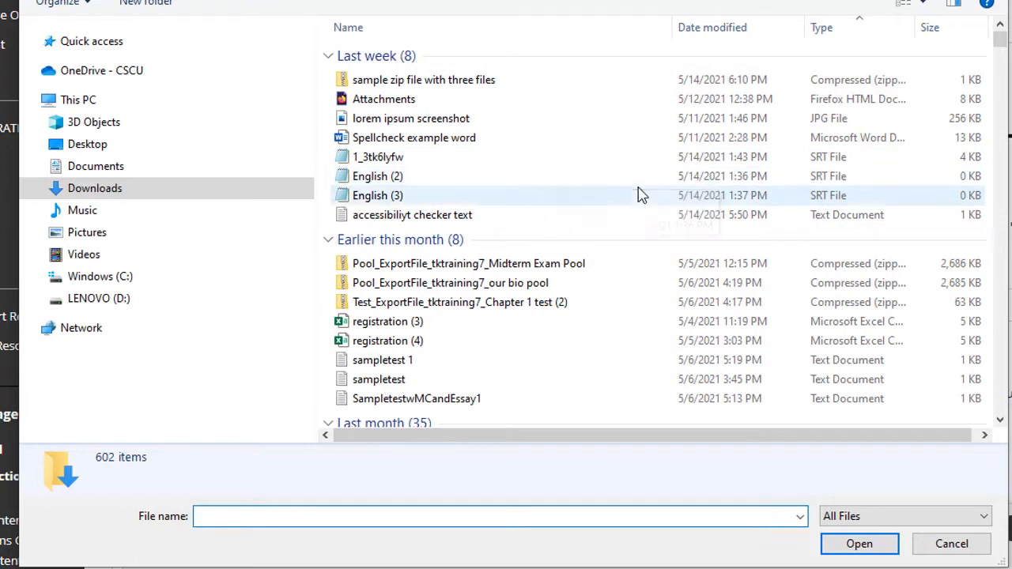
click(383, 361)
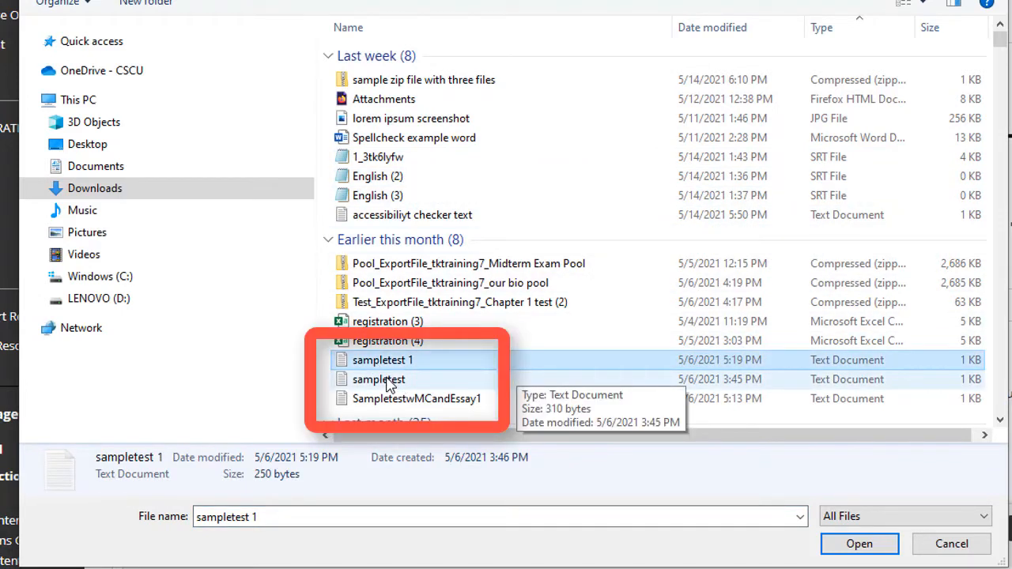
click(379, 380)
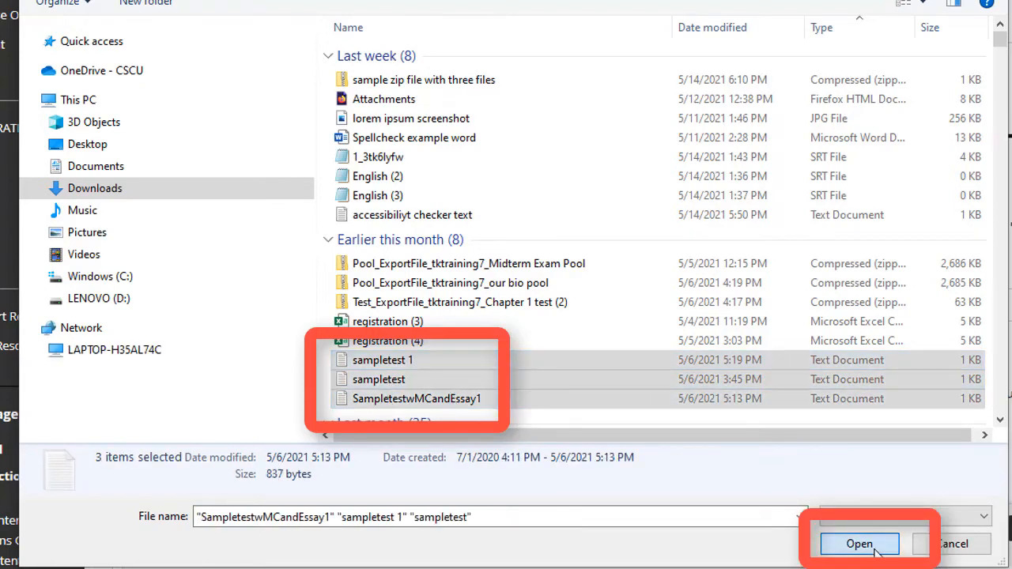
click(859, 544)
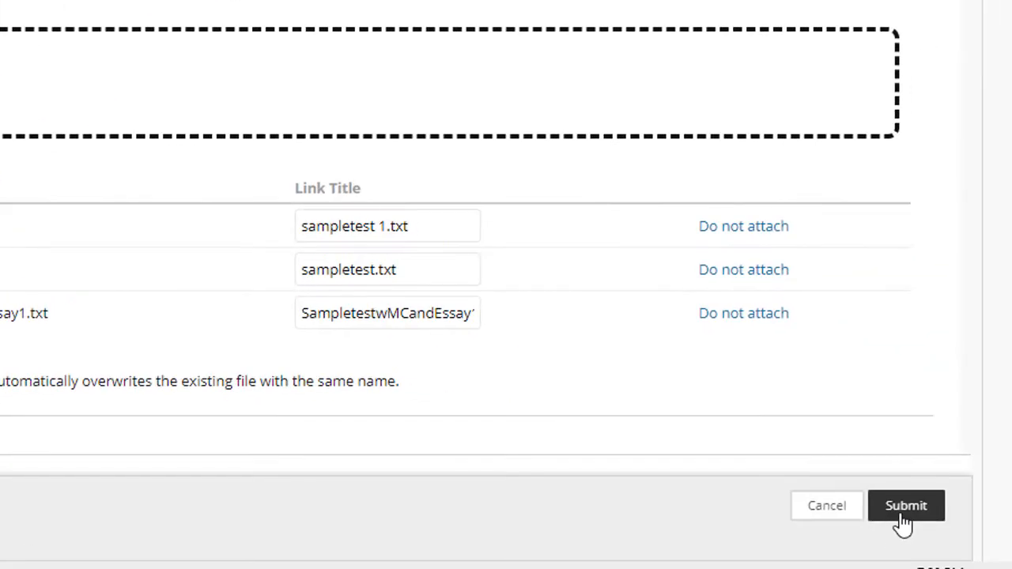
Submit the upload so the three text files appear in the course Content Collection.
click(907, 507)
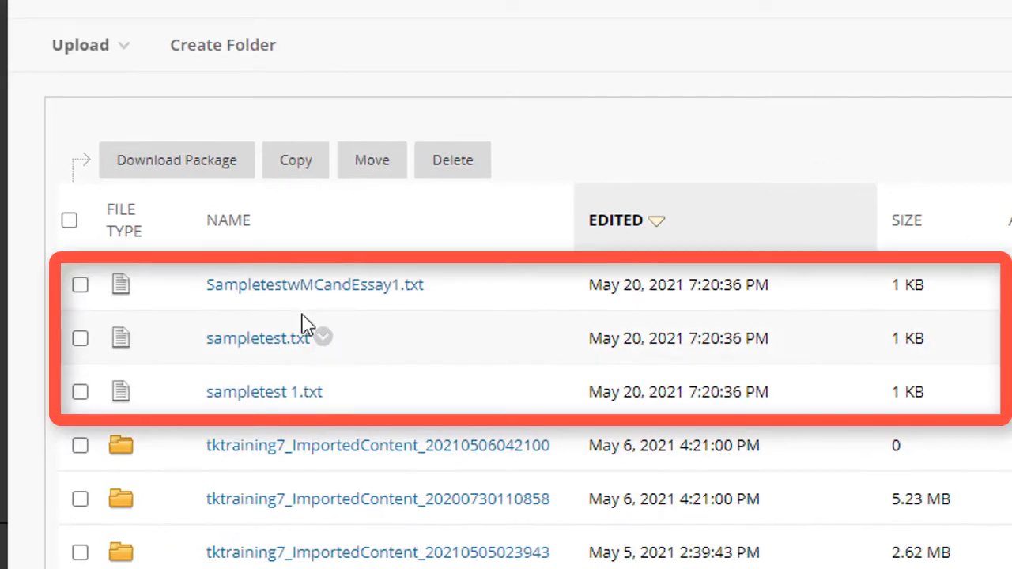
mouse_move(306, 324)
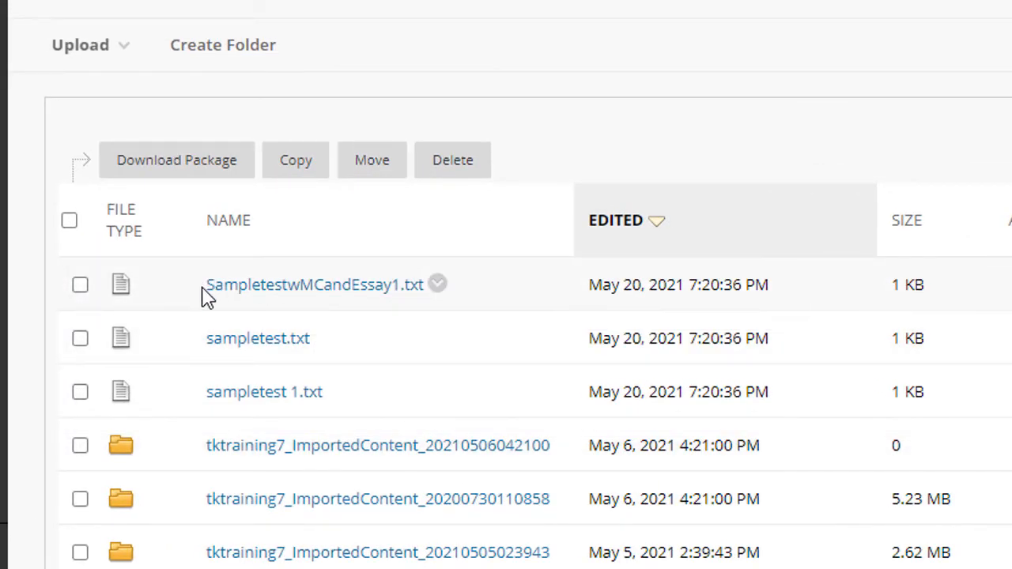
mouse_move(216, 298)
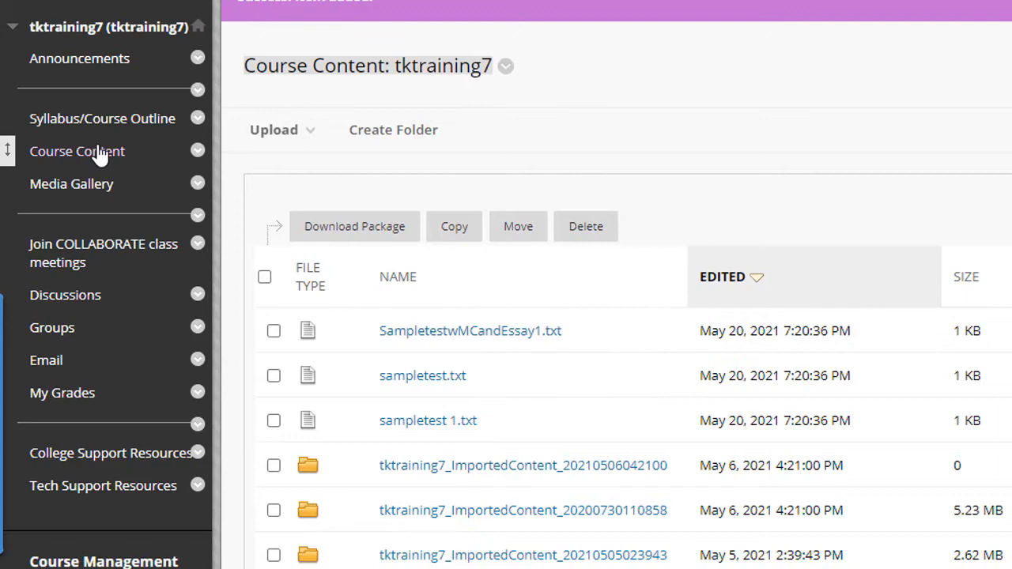
mouse_move(76, 152)
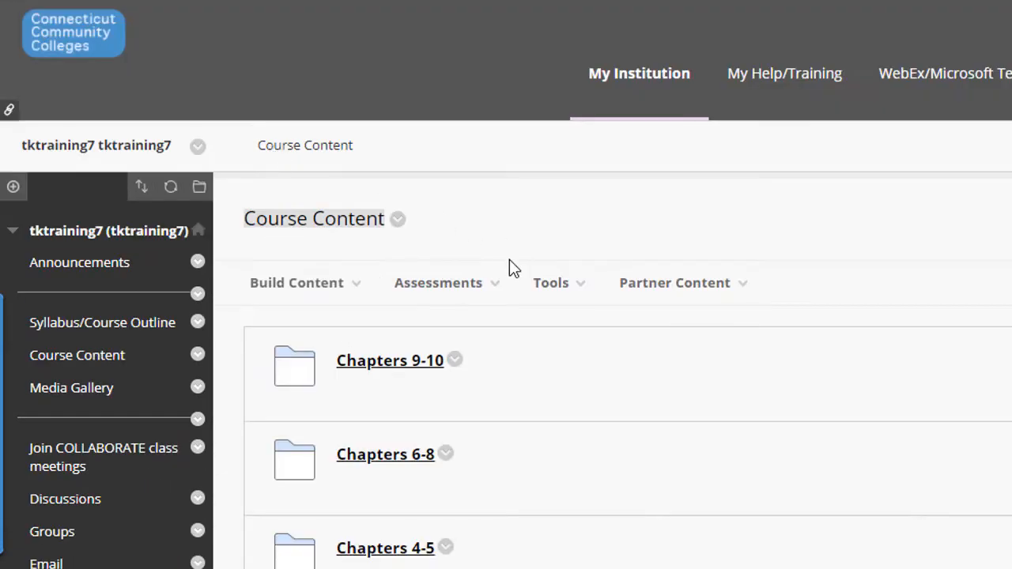
Start a new File item inside the Chapters 1-3 folder via Build Content.
scroll(down, 3)
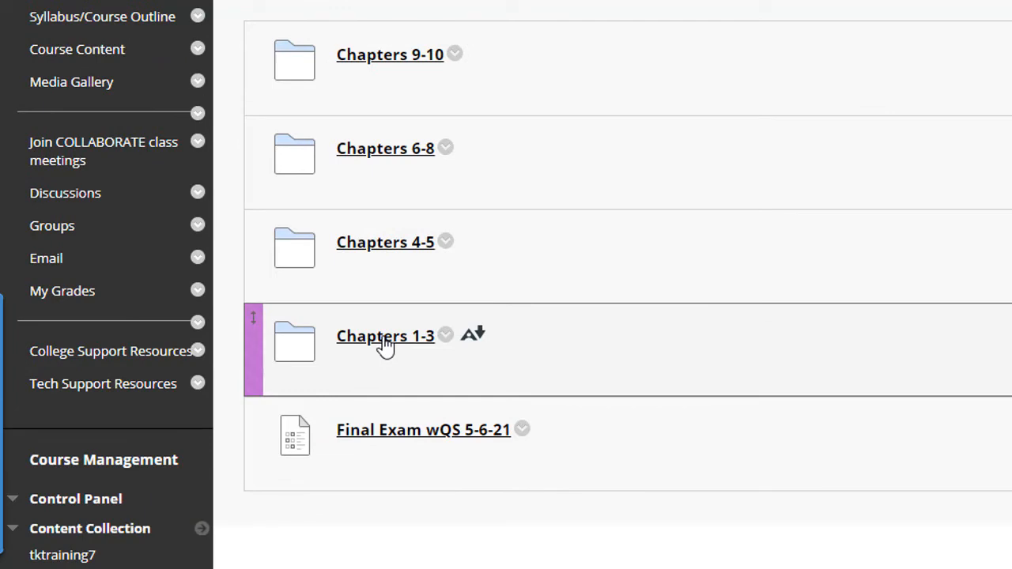
click(386, 336)
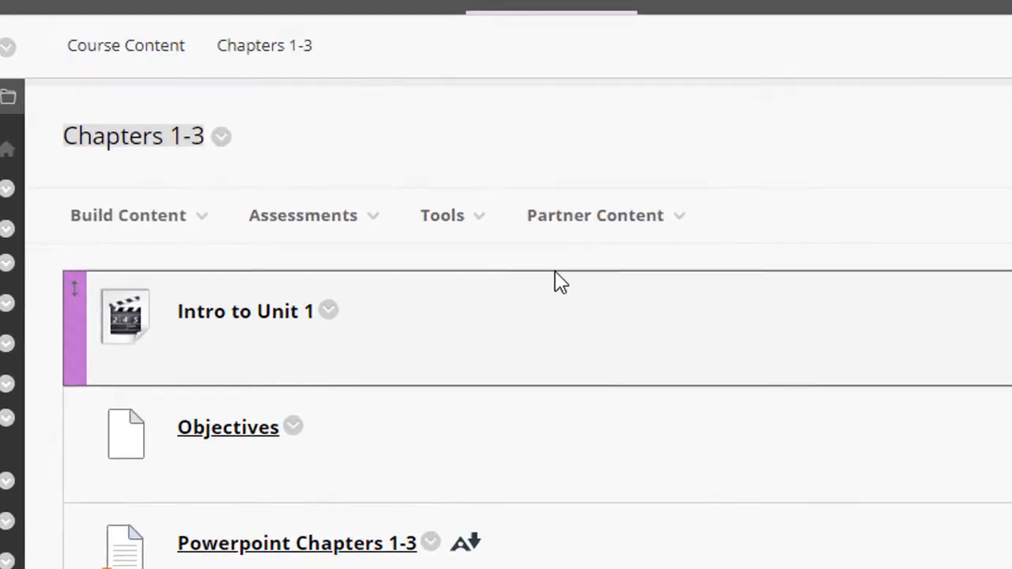
click(126, 216)
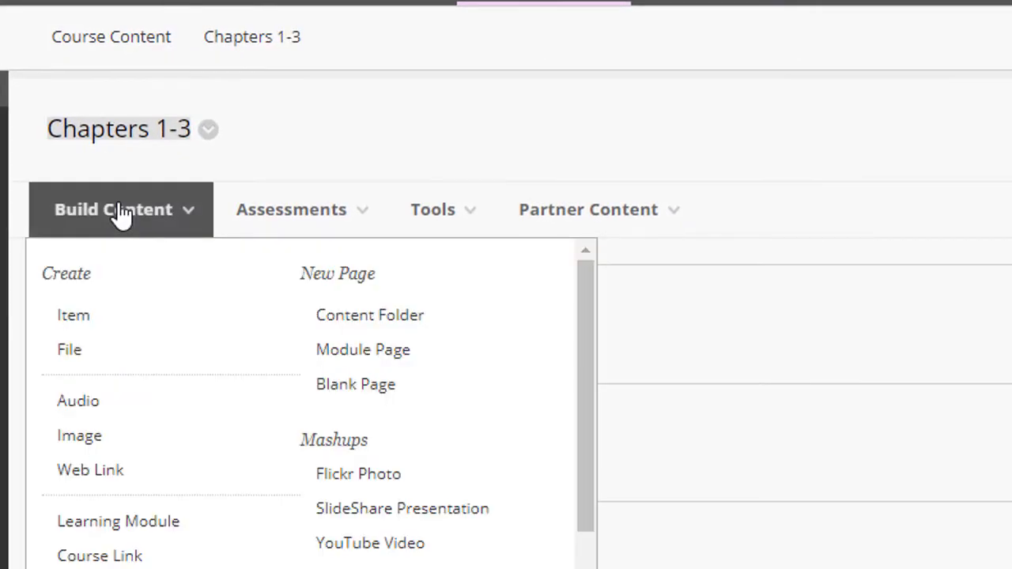
mouse_move(75, 360)
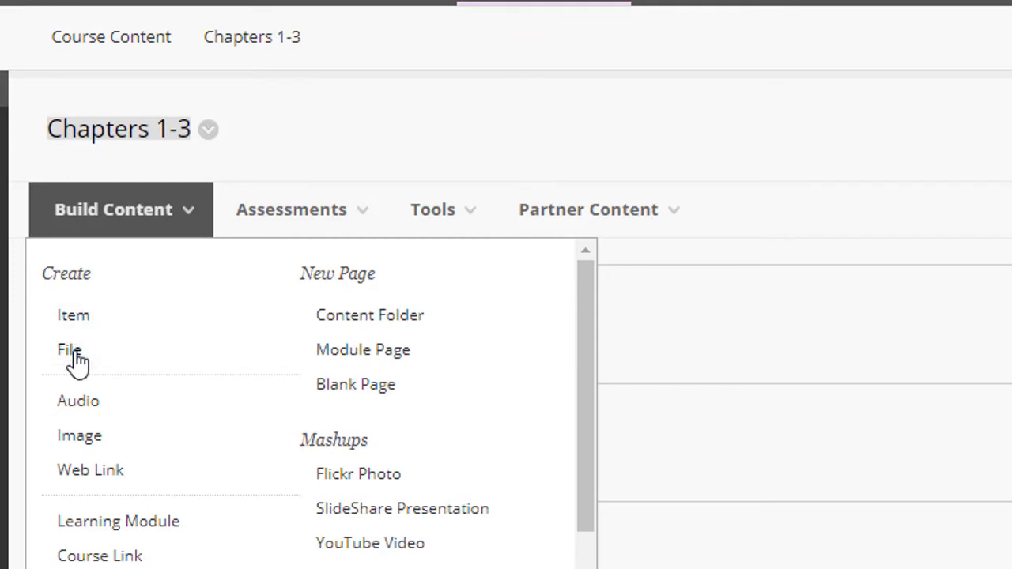
click(68, 349)
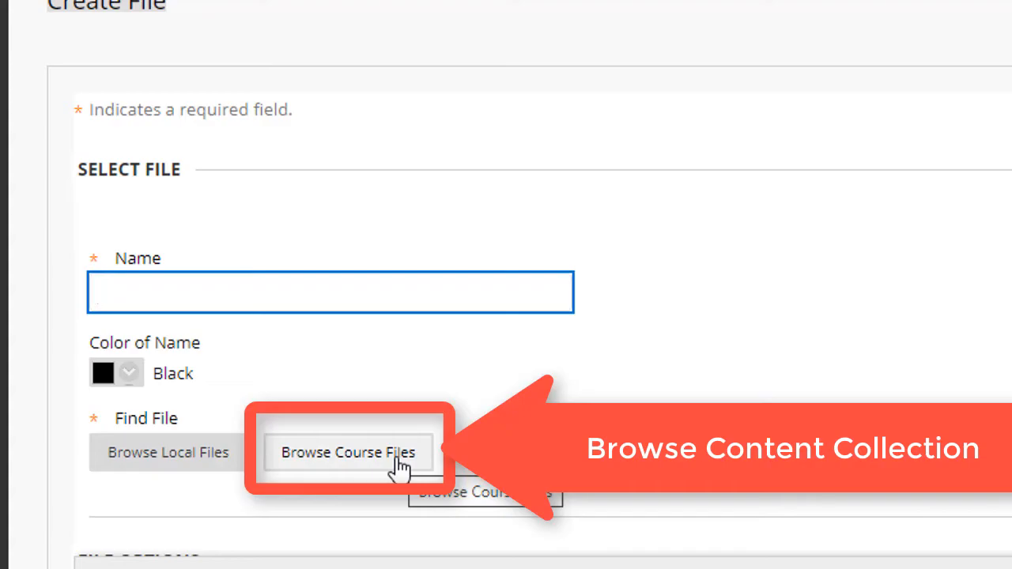
Browse the course files, sort by date and attach SampletestwMCandEssay1.txt to the new item.
click(348, 453)
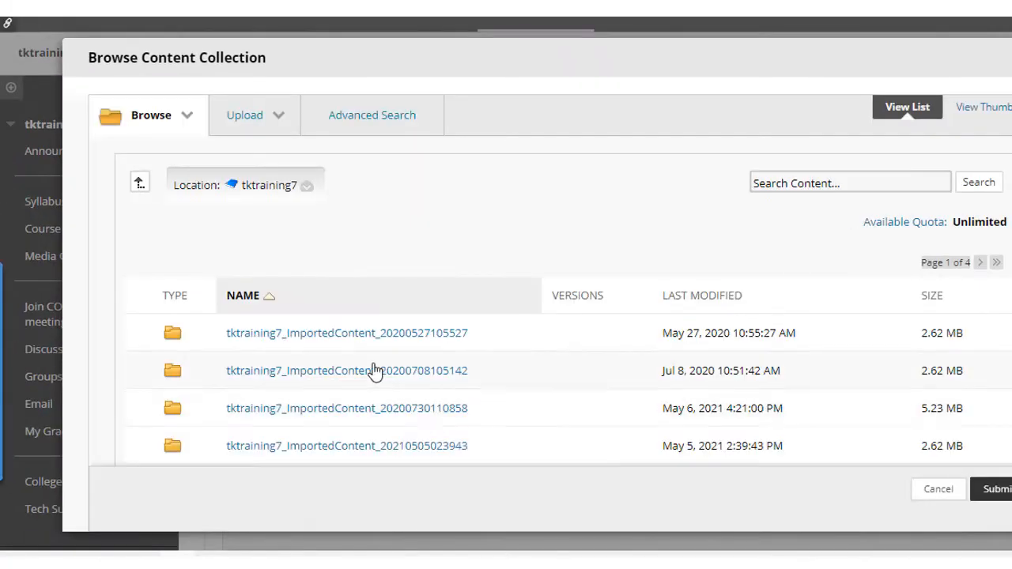
mouse_move(708, 307)
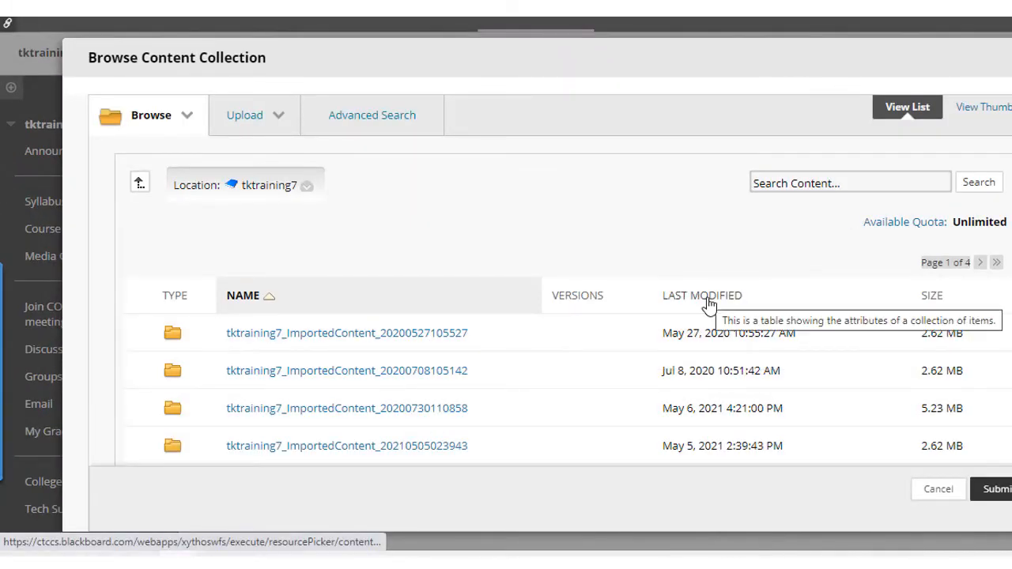
click(702, 295)
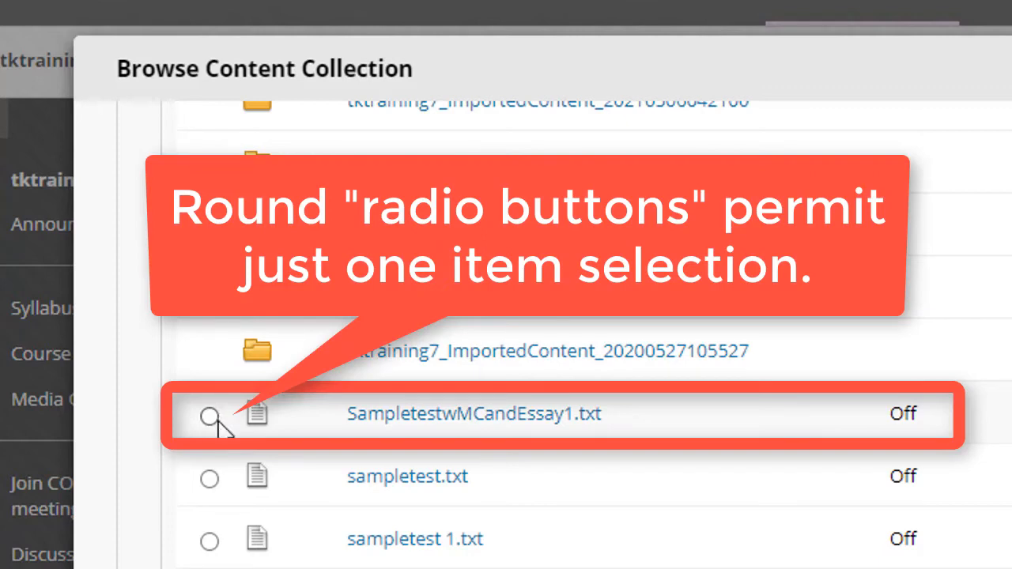
click(209, 415)
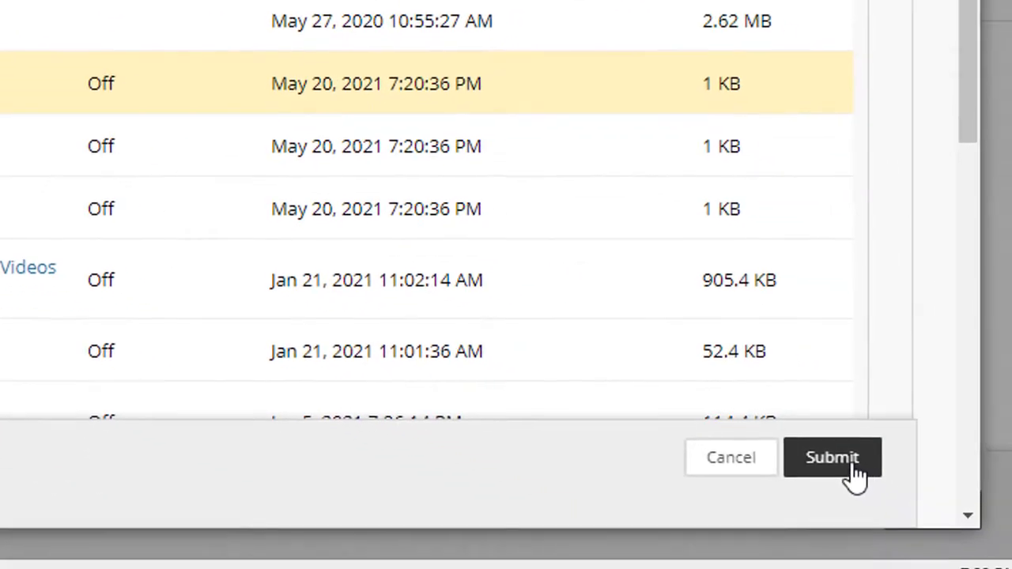
click(832, 457)
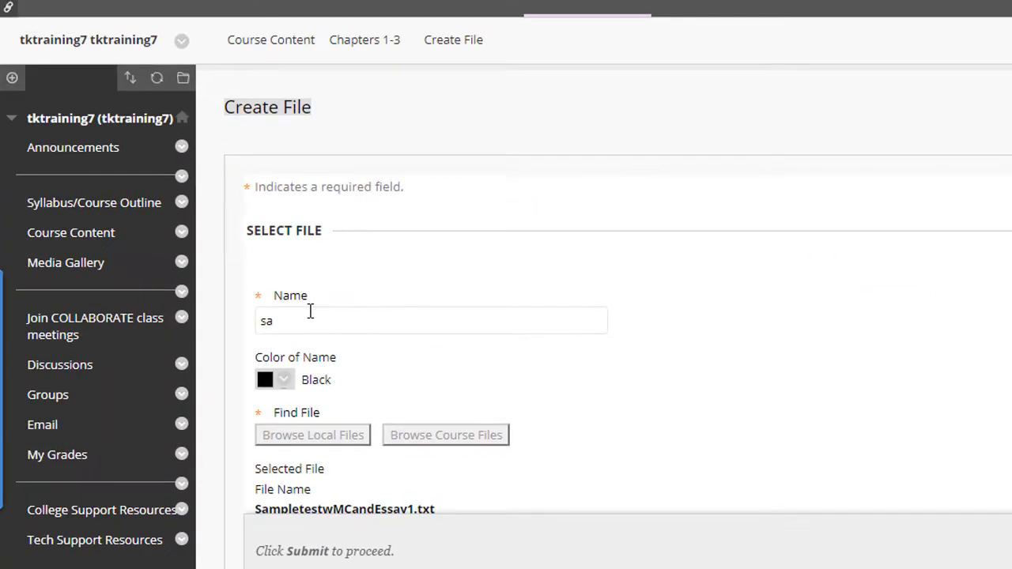
Name the new file item 'sample test mc essay' and submit it to Chapters 1-3.
text(sample test mc essay)
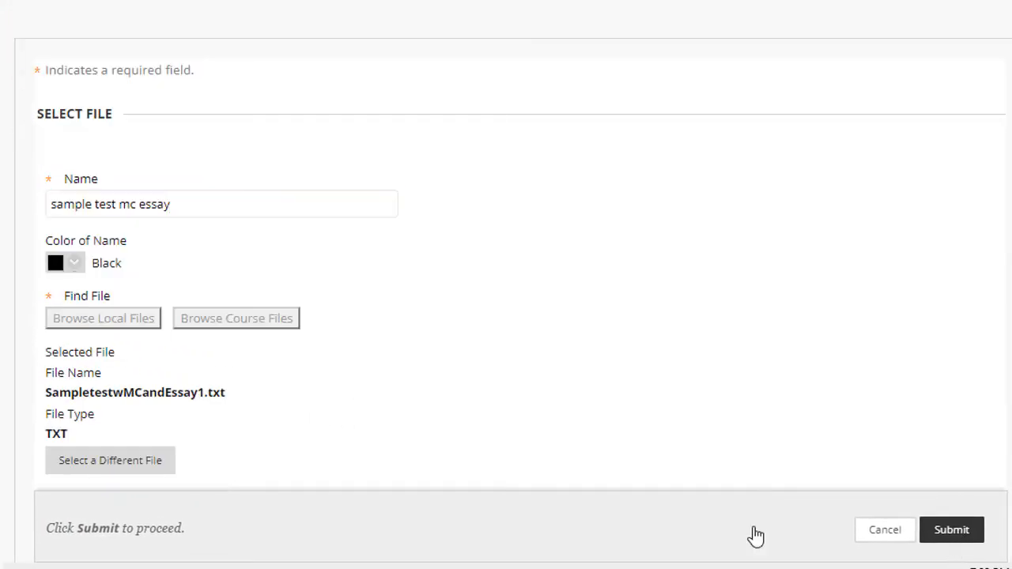
click(952, 530)
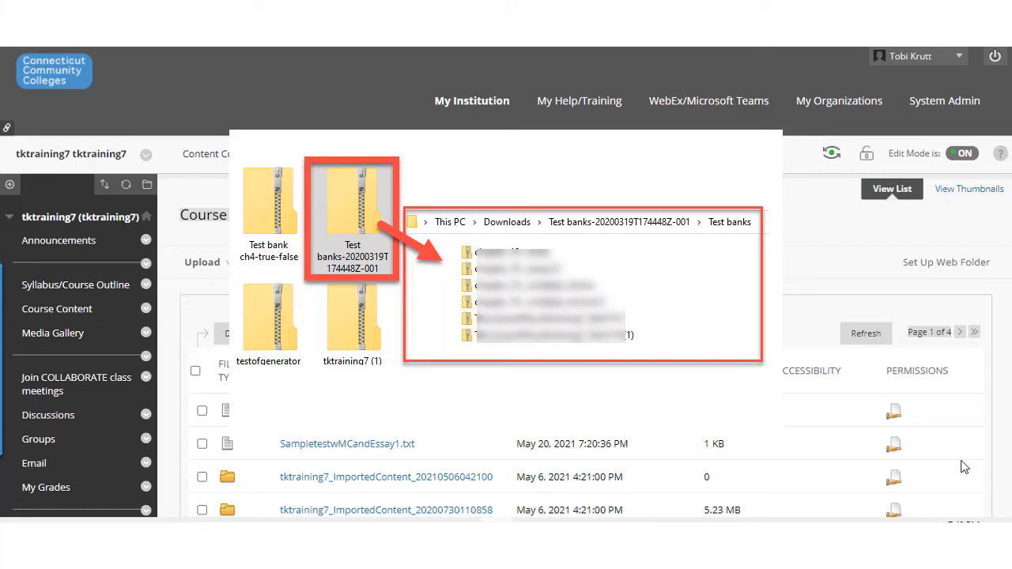
mouse_move(1003, 473)
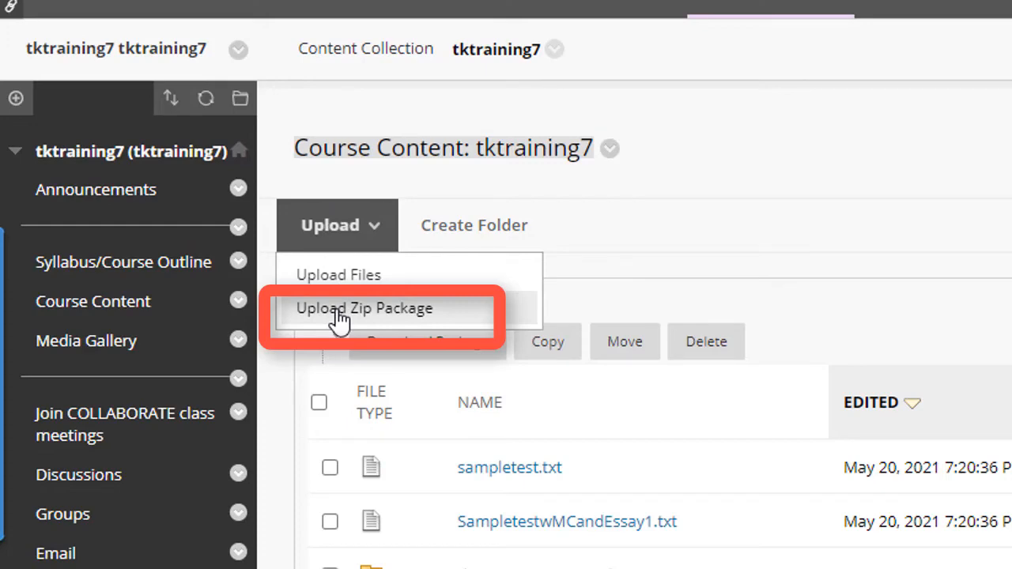
Upload 'sample zip file with three files.zip' as a zip package unpacked into Content Collection.
click(364, 307)
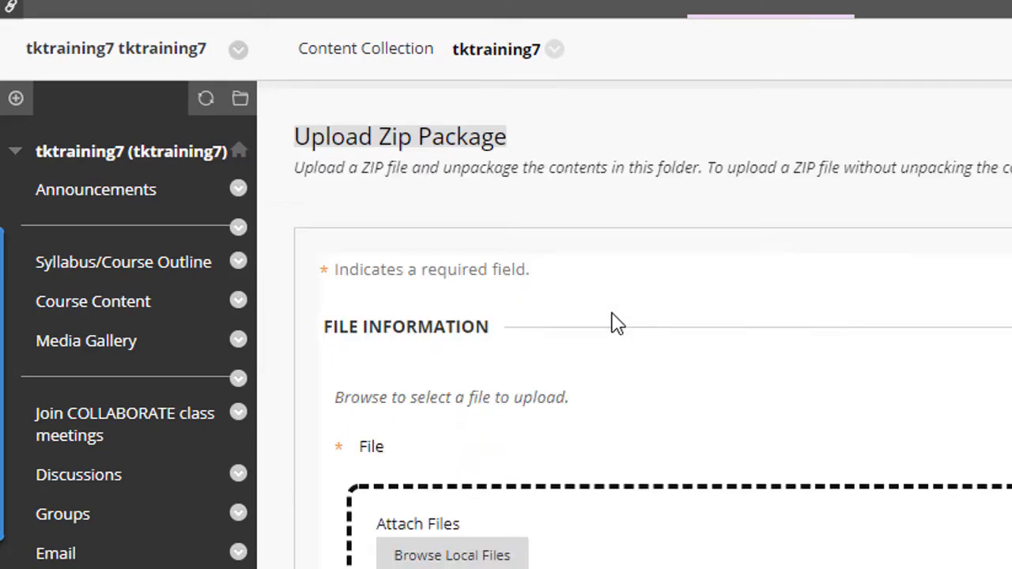
scroll(down, 3)
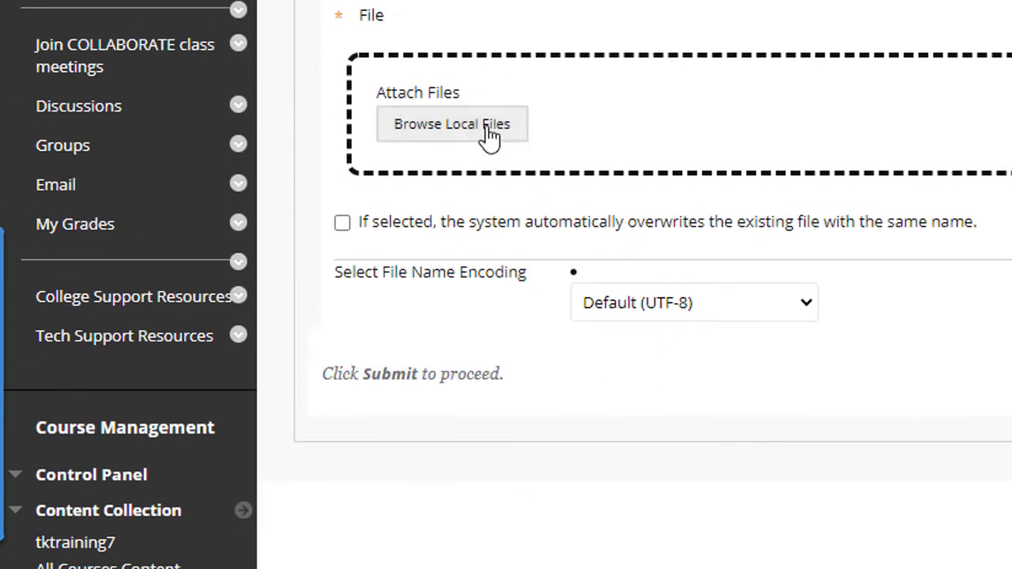
click(452, 124)
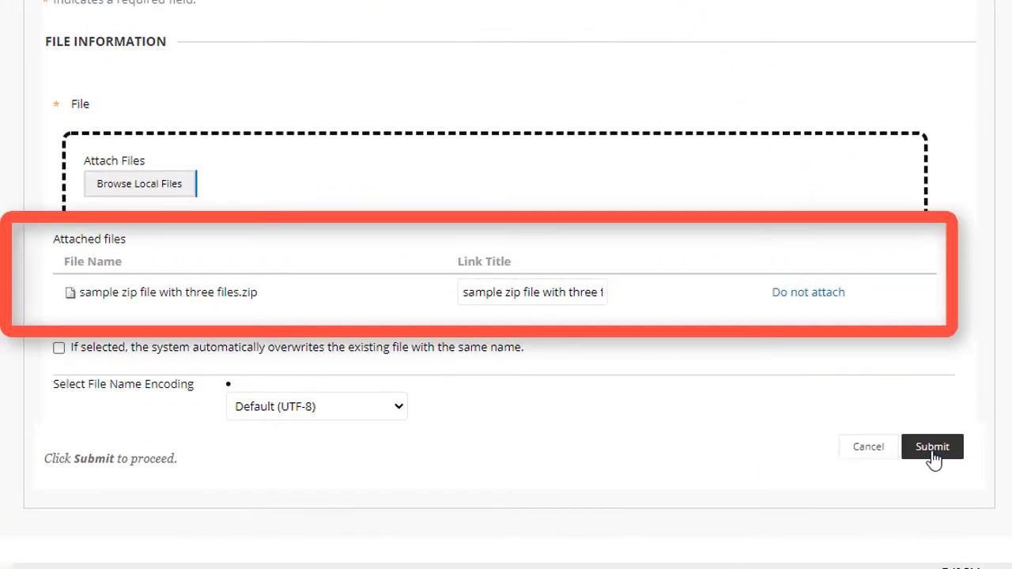
click(932, 446)
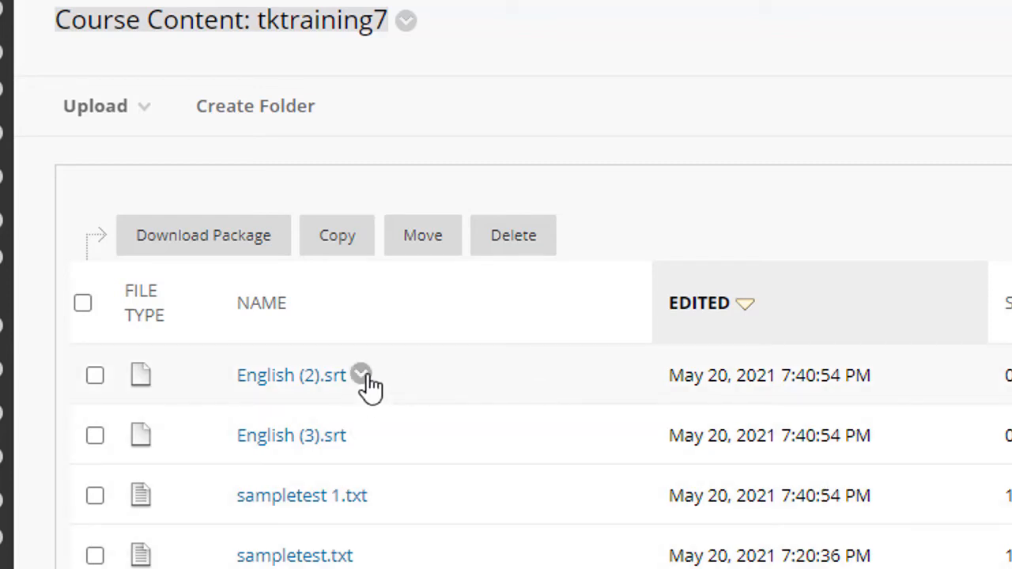
Select English (2).srt, English (3).srt, sampletest 1.txt and sampletest.txt and download them as one zip package.
click(361, 375)
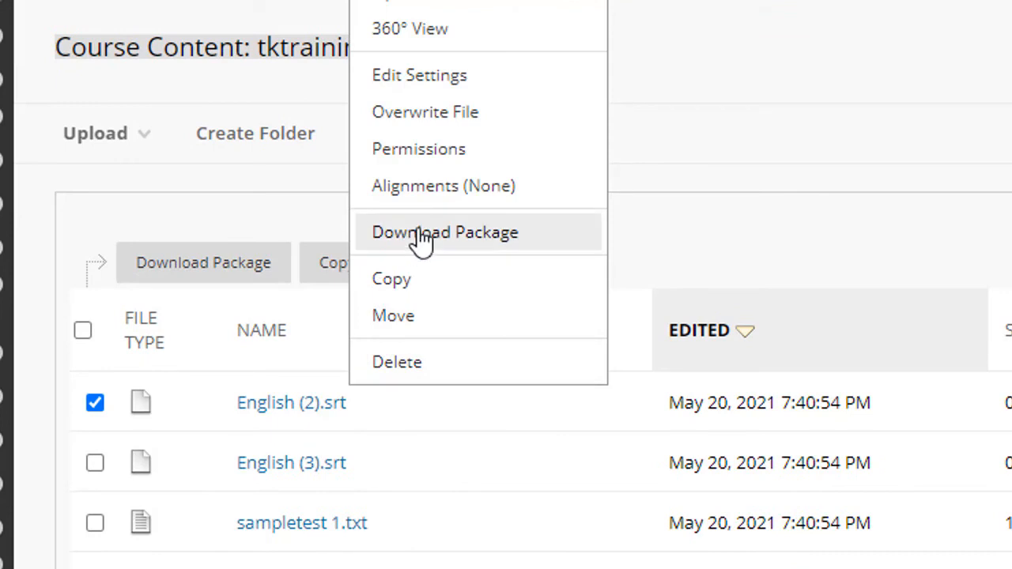
mouse_move(445, 231)
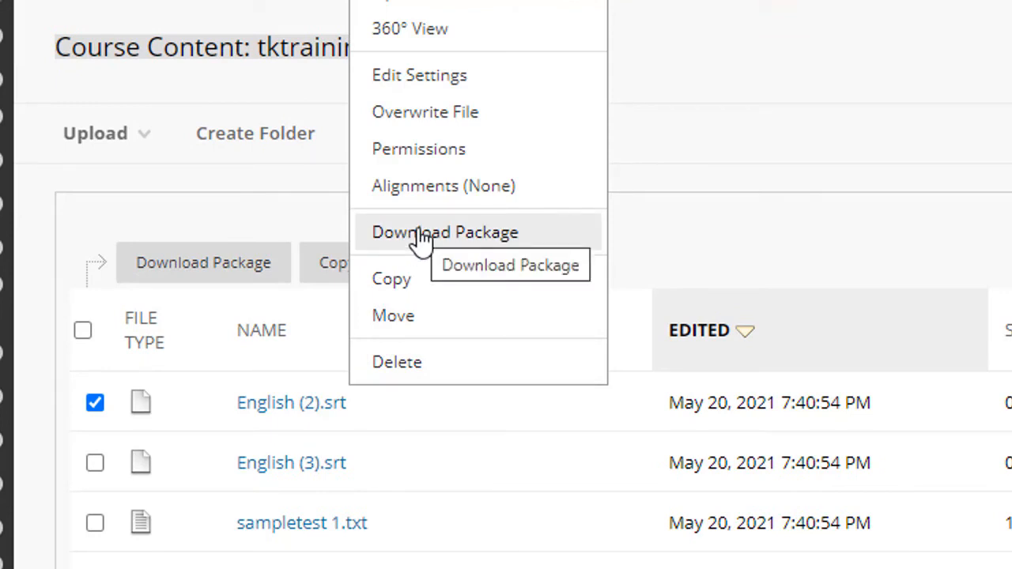
click(95, 433)
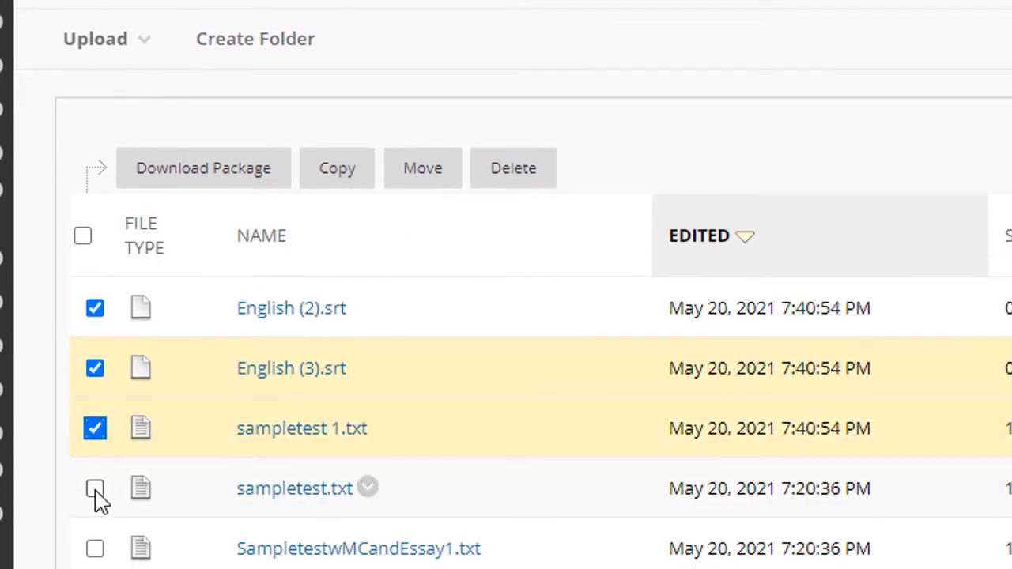
click(95, 487)
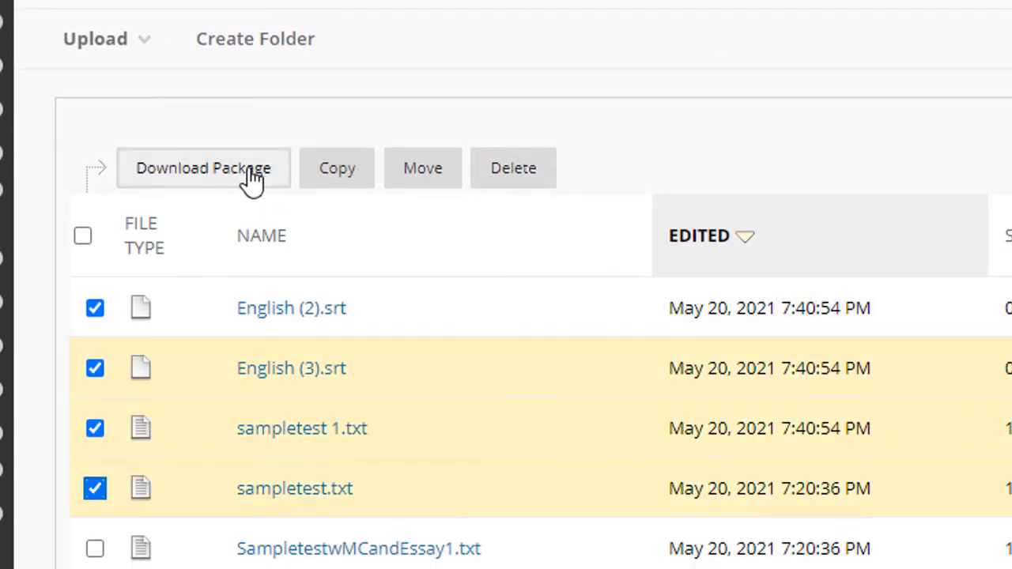
click(203, 167)
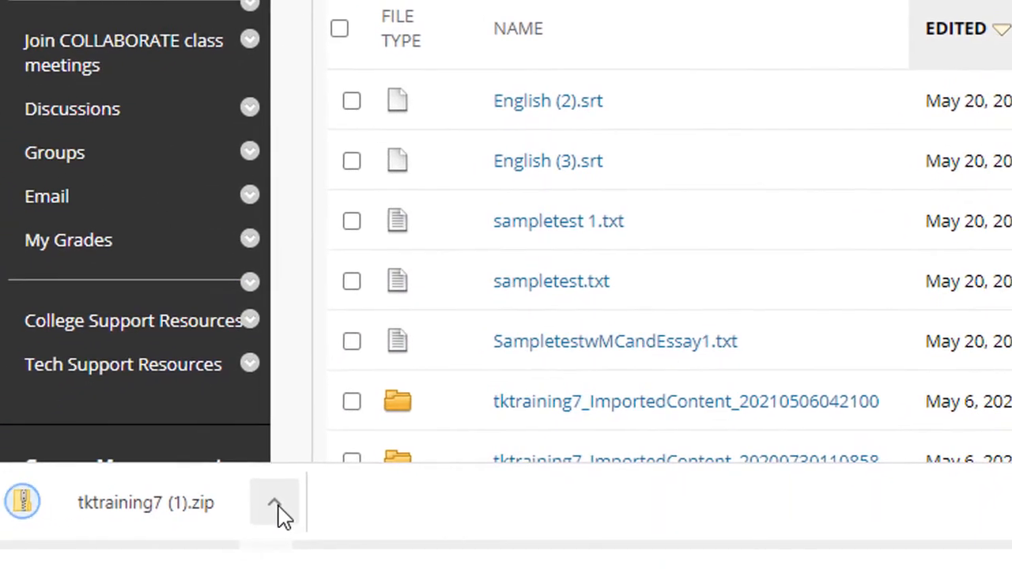
click(275, 503)
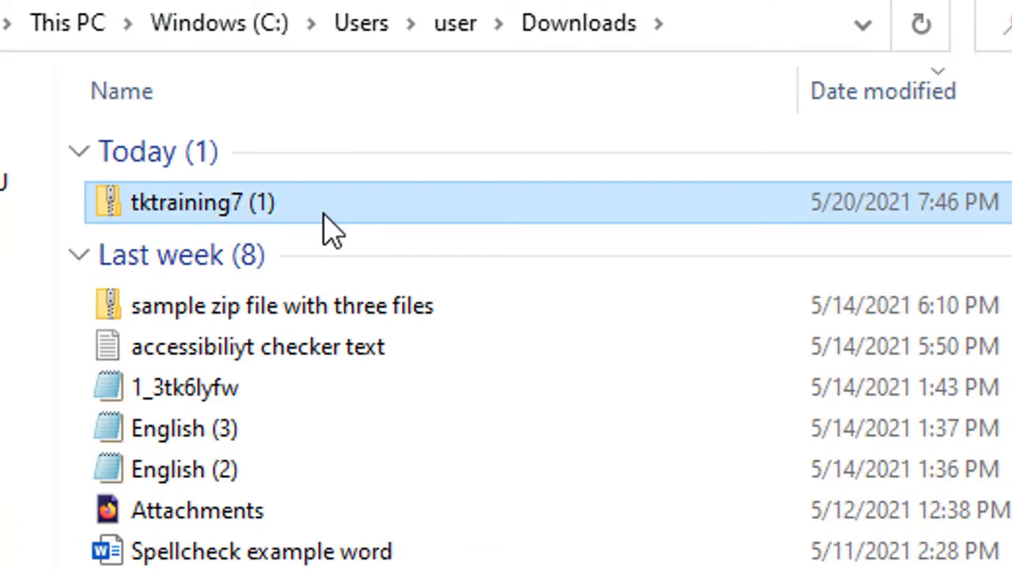
Bring up the actions for tktraining7 (1).zip in Downloads, including Extract All.
right_click(202, 203)
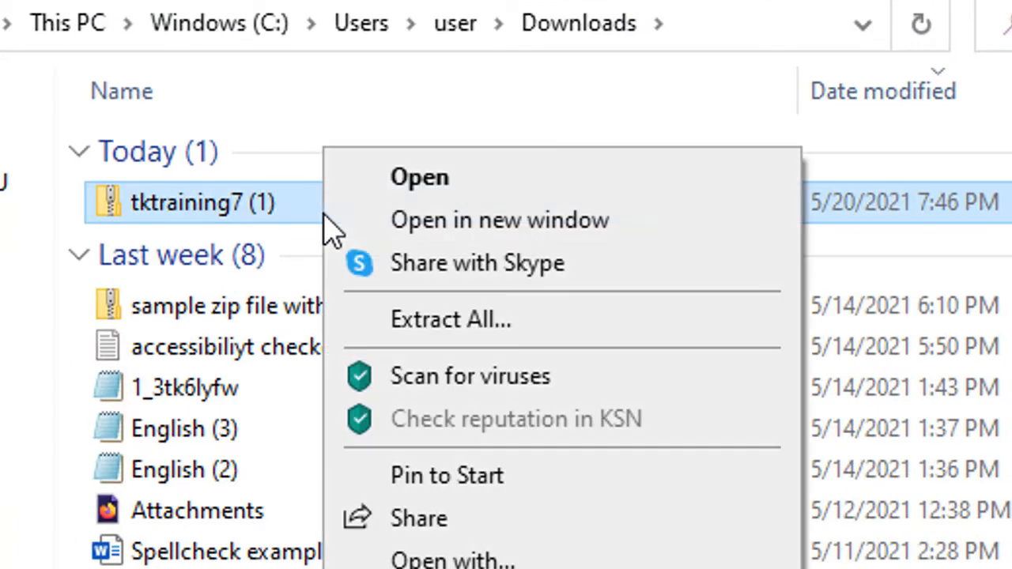
mouse_move(450, 319)
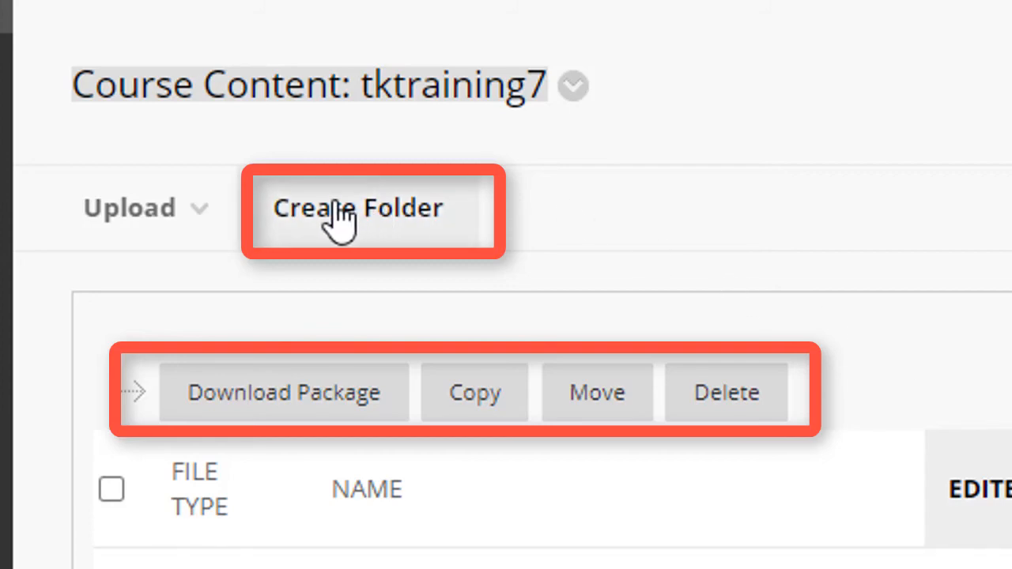
mouse_move(324, 221)
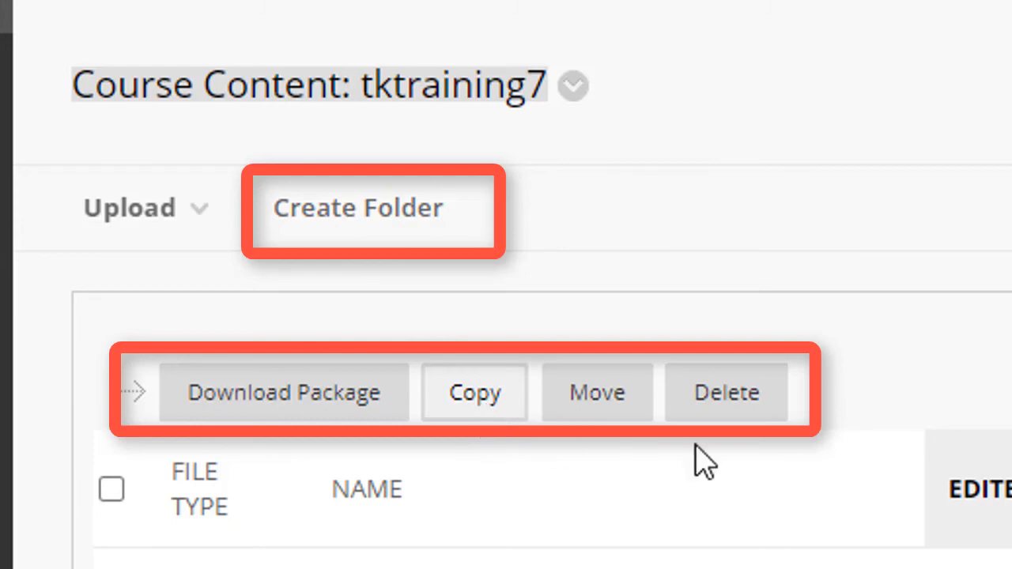
mouse_move(598, 393)
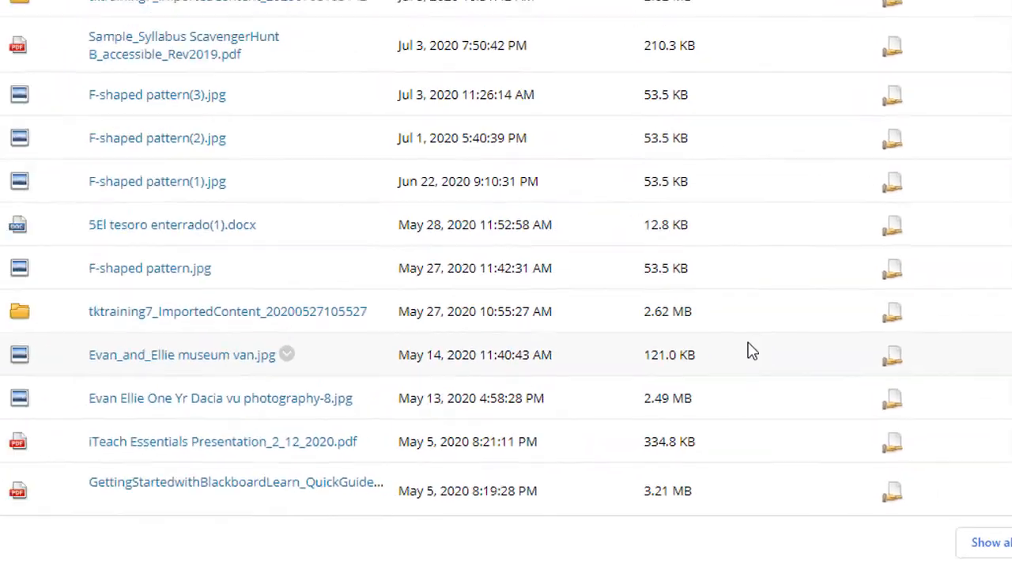
scroll(down, 3)
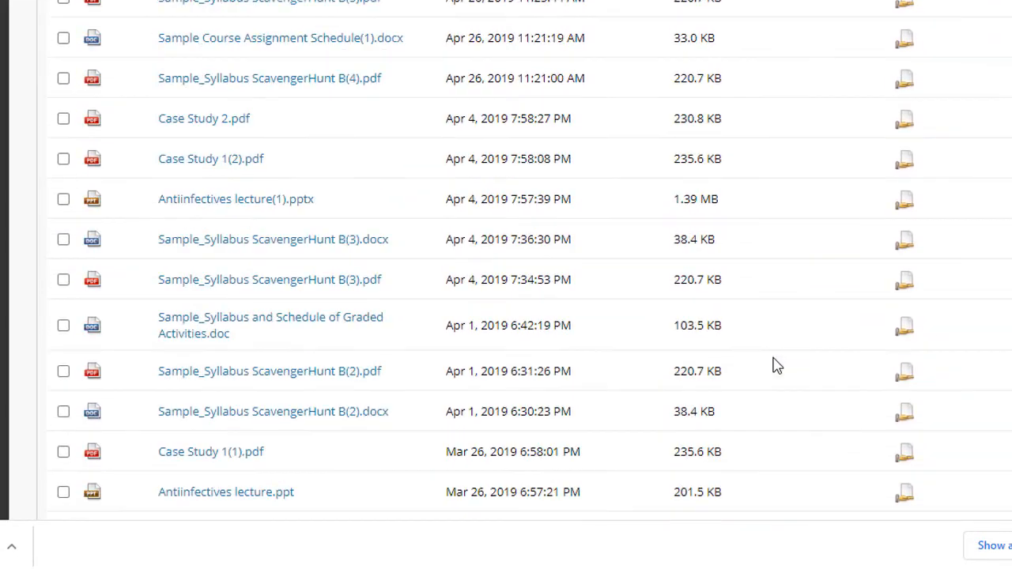
scroll(down, 3)
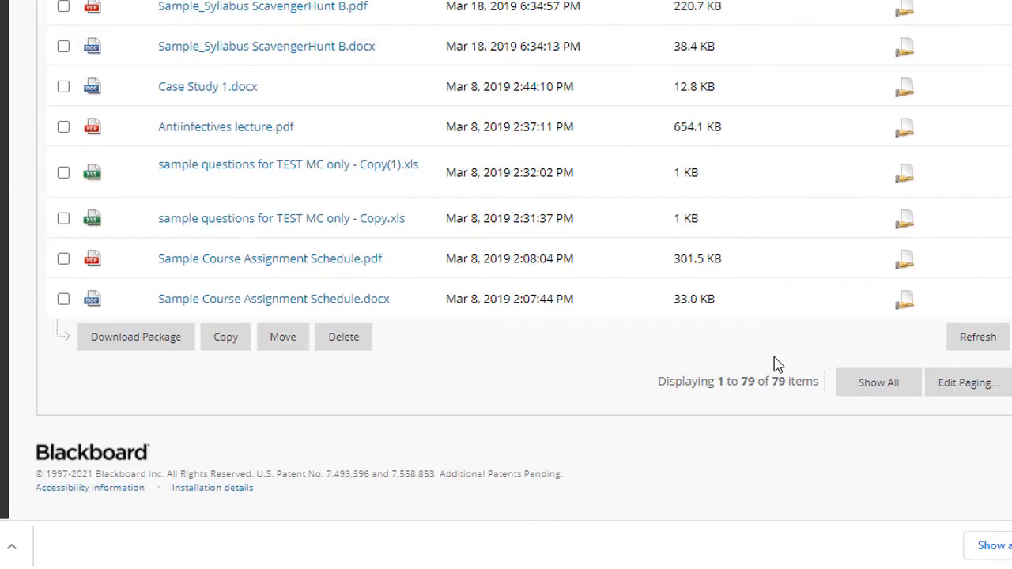
mouse_move(784, 364)
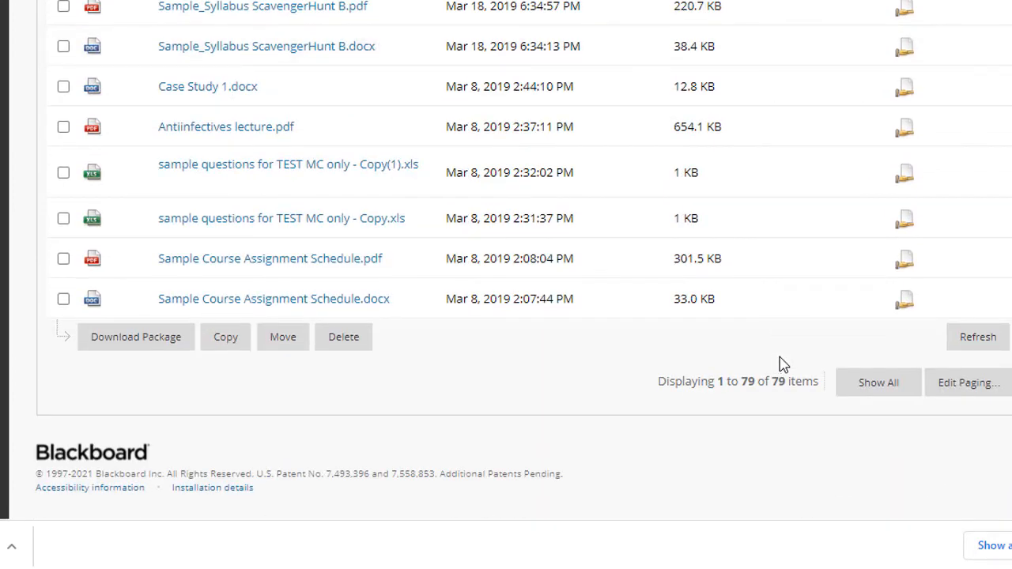